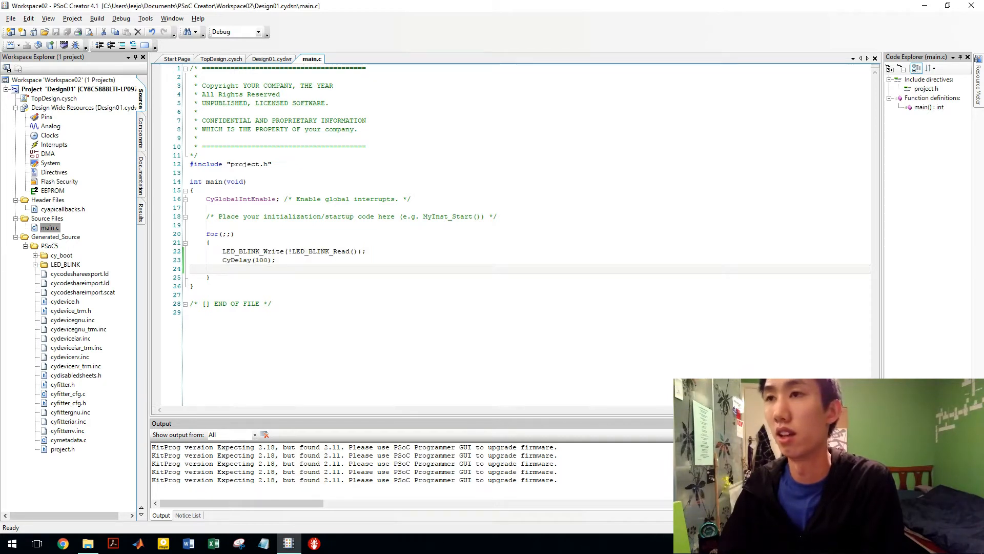
Step: Switch from main.c to the TopDesign schematic that holds the PWM component
click(221, 58)
text(clock)
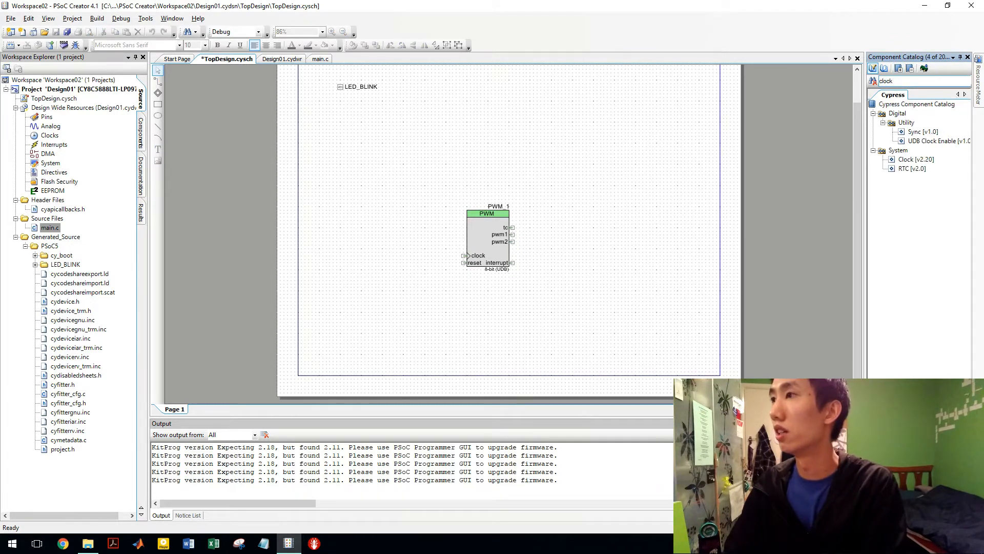
Step: Place a Clock component kept at 1 MHz and wire it to the PWM's clock pin
click(916, 159)
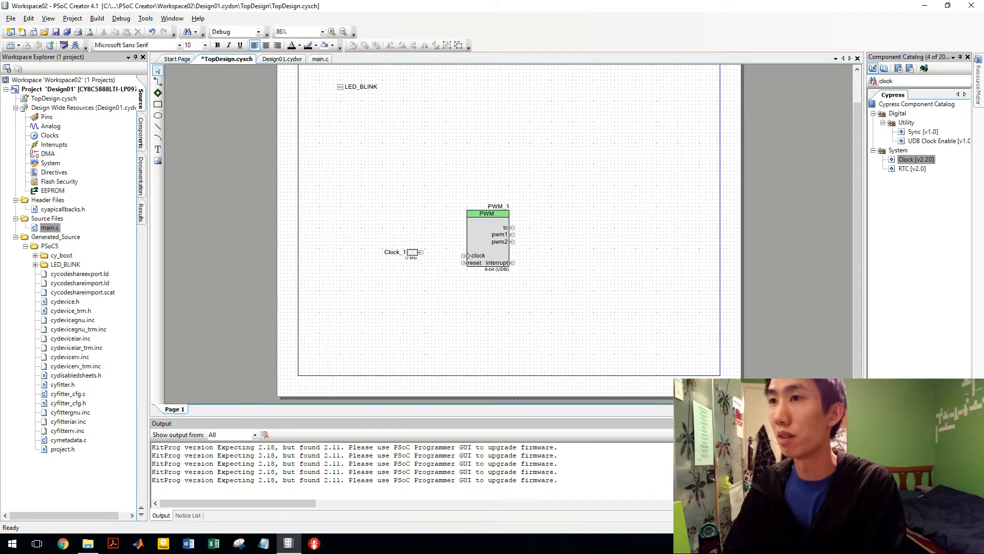
double_click(402, 252)
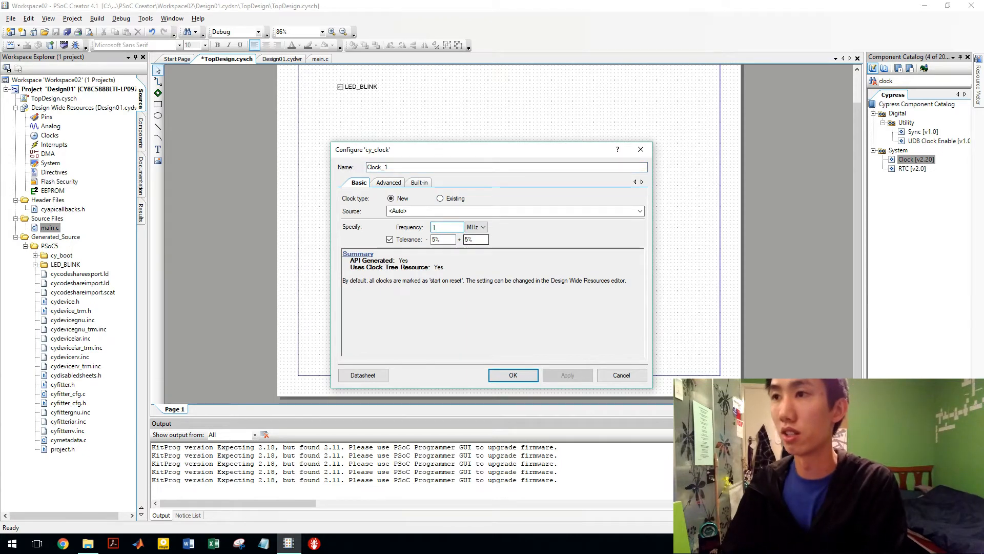
click(512, 375)
text(pin)
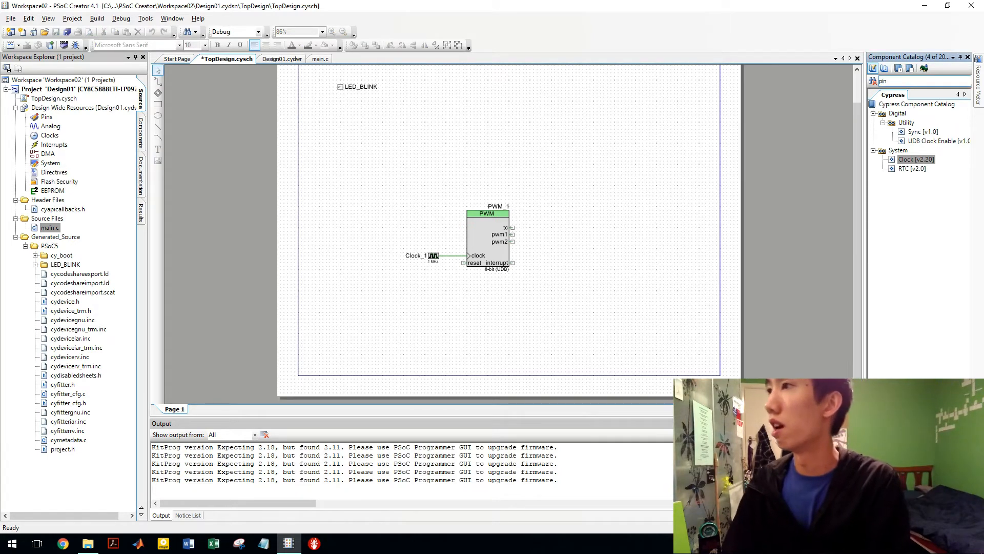
click(924, 95)
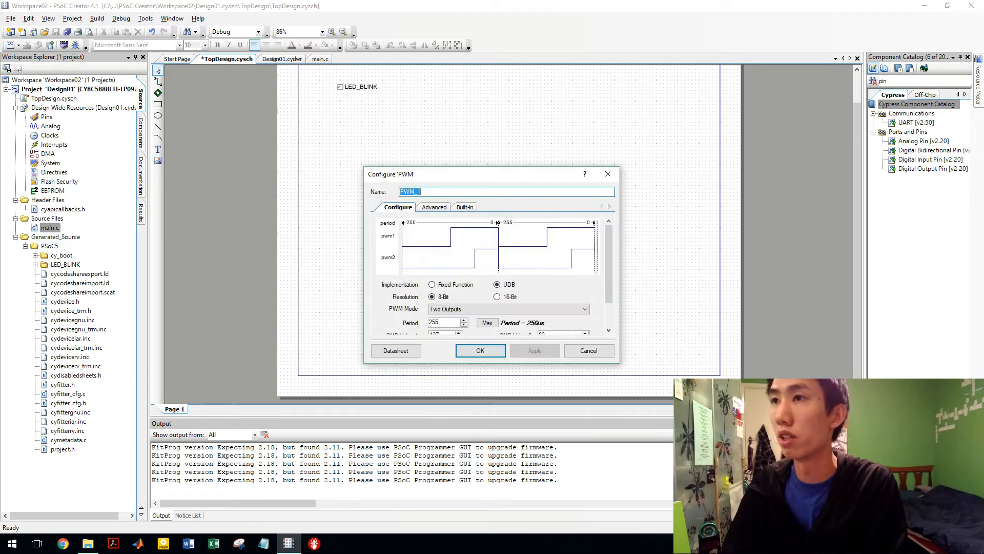
Step: Name the component PWM with one output, 16-bit resolution and period 20000
text(PWM)
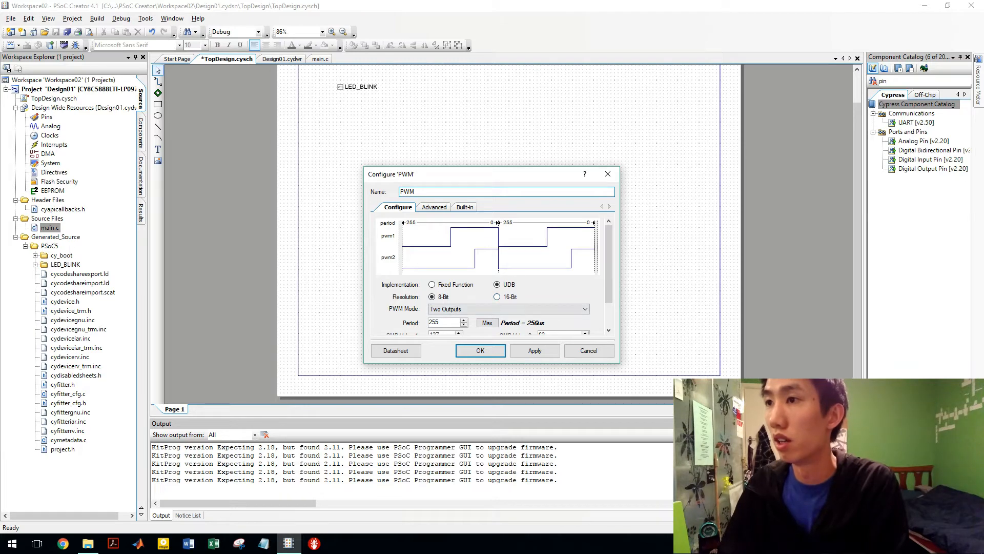
click(585, 309)
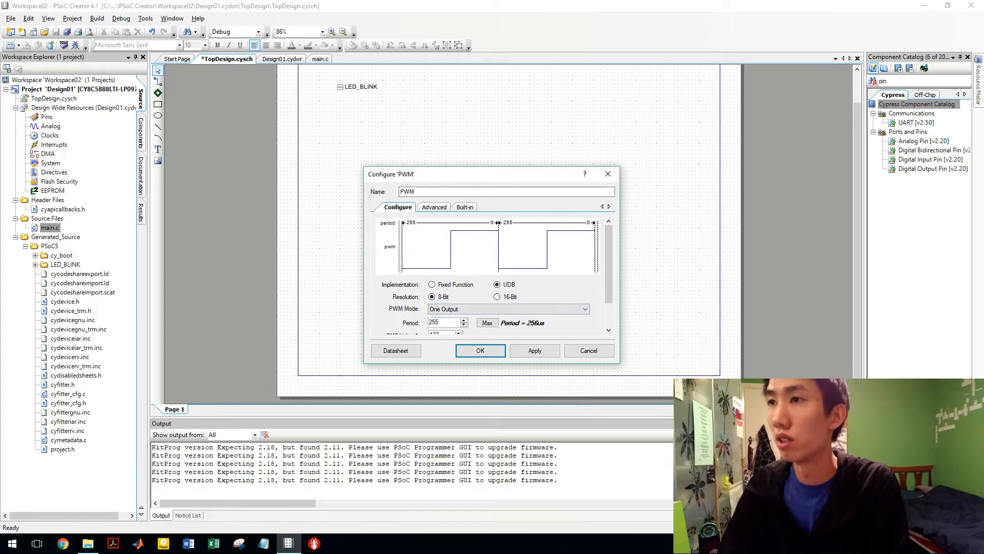
scroll(down, 3)
text(20000)
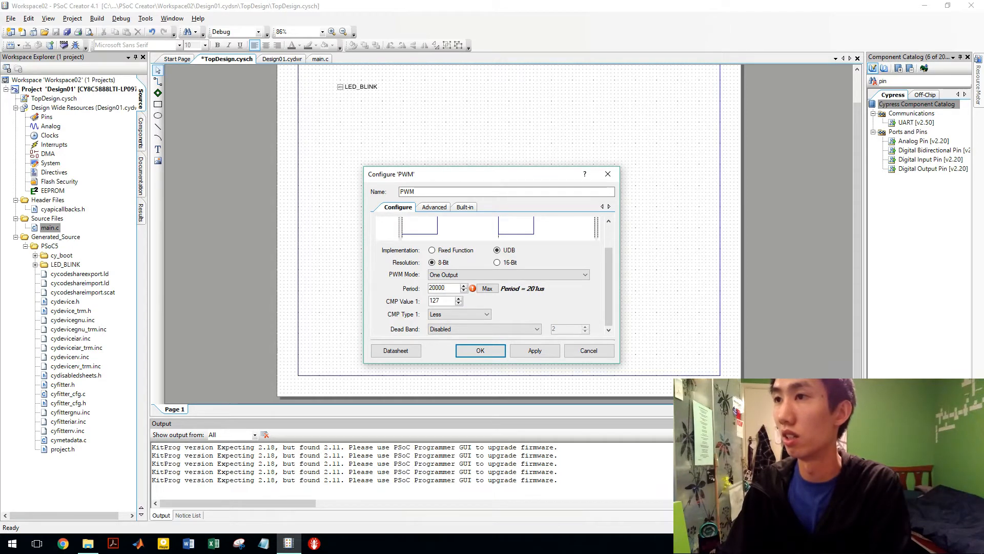
click(443, 288)
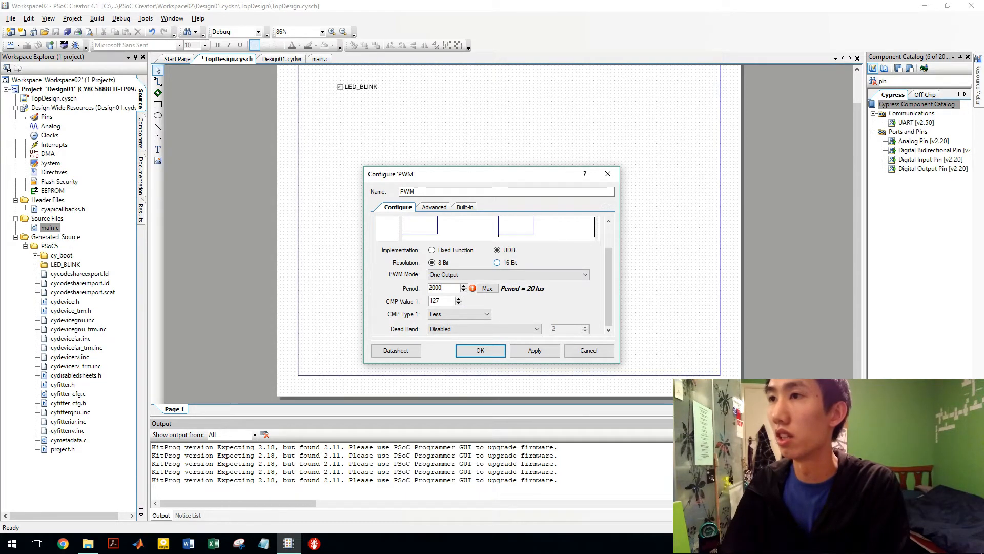
click(497, 262)
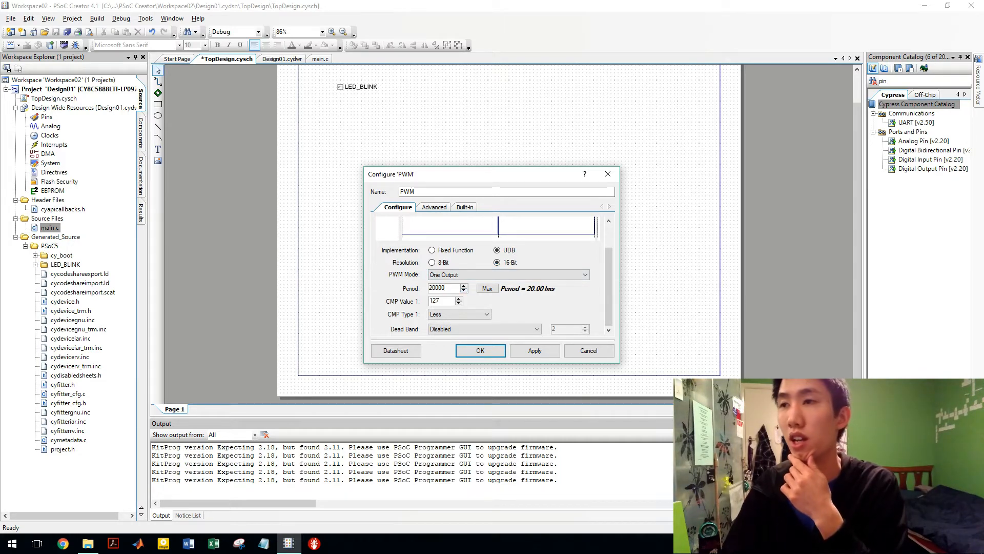
Step: Set CMP Value 1 to 1000 and apply the PWM settings
triple_click(441, 301)
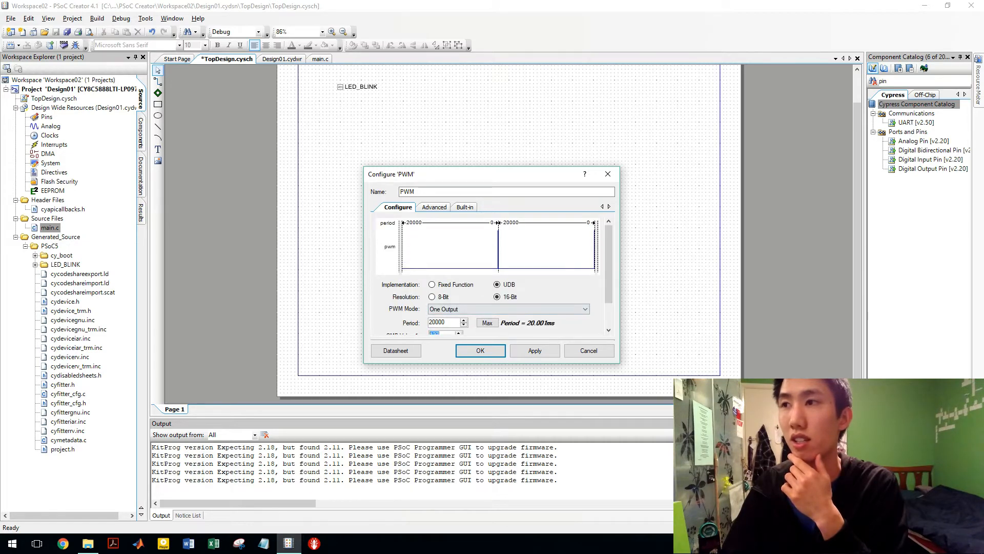
scroll(down, 3)
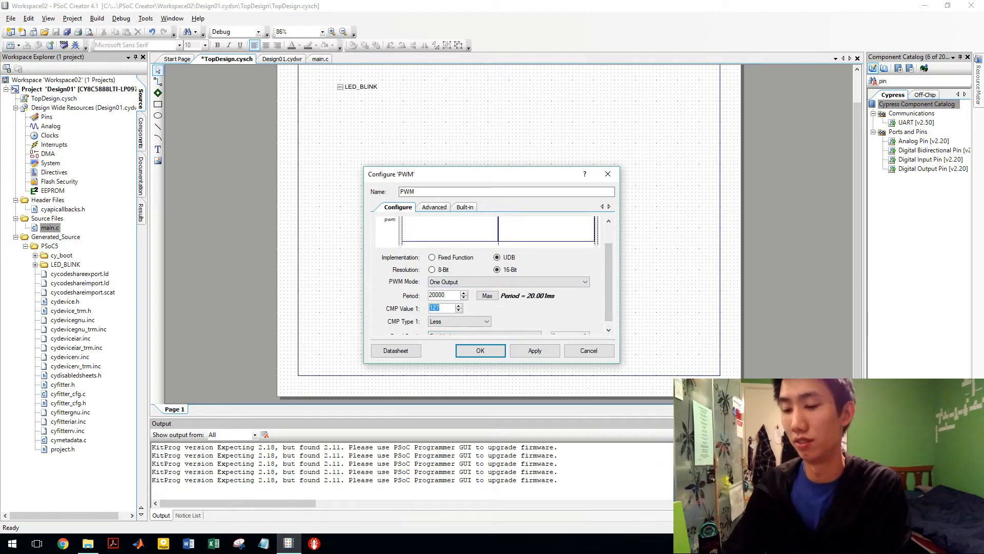
text(1000)
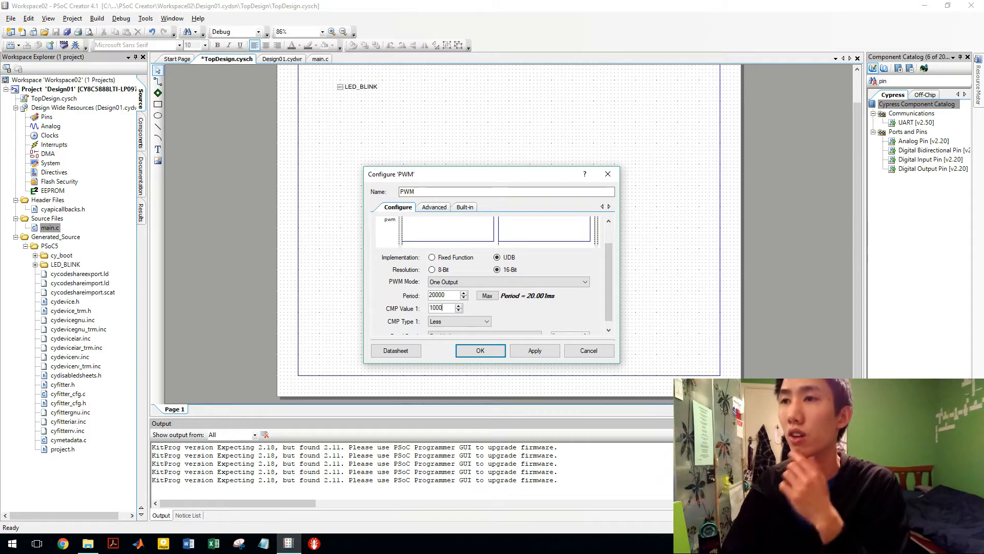
scroll(down, 3)
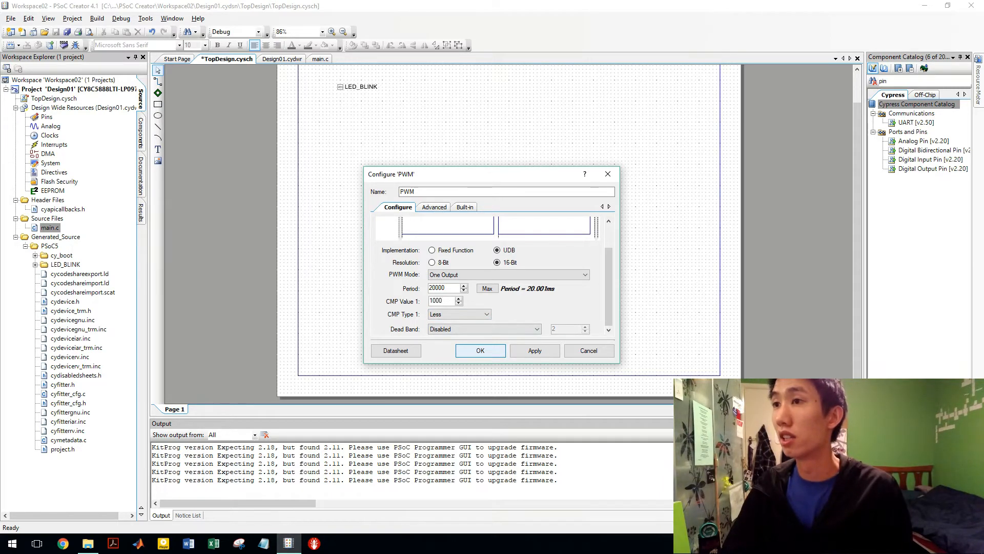
click(480, 351)
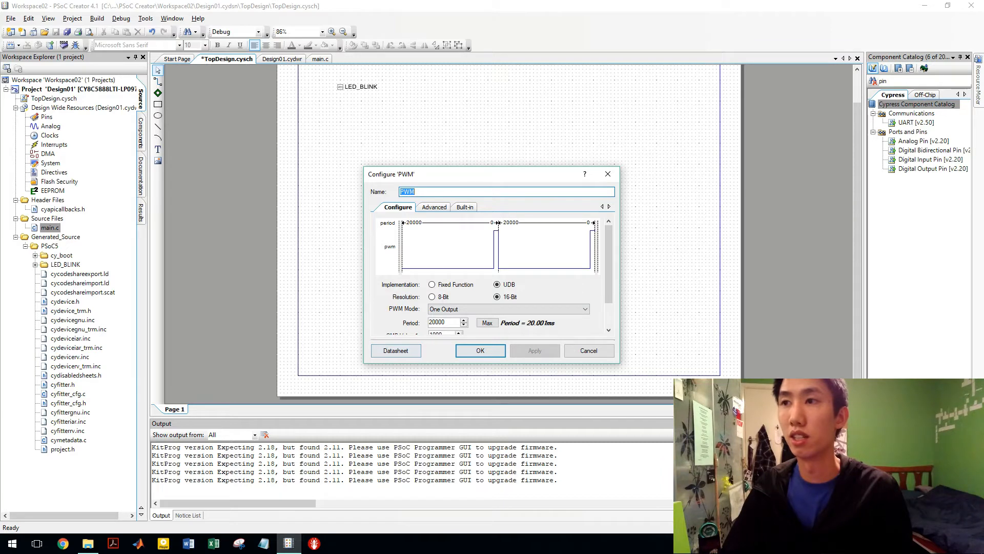
Step: Open the PWM component datasheet at its Application Programming Interface section
right_click(486, 213)
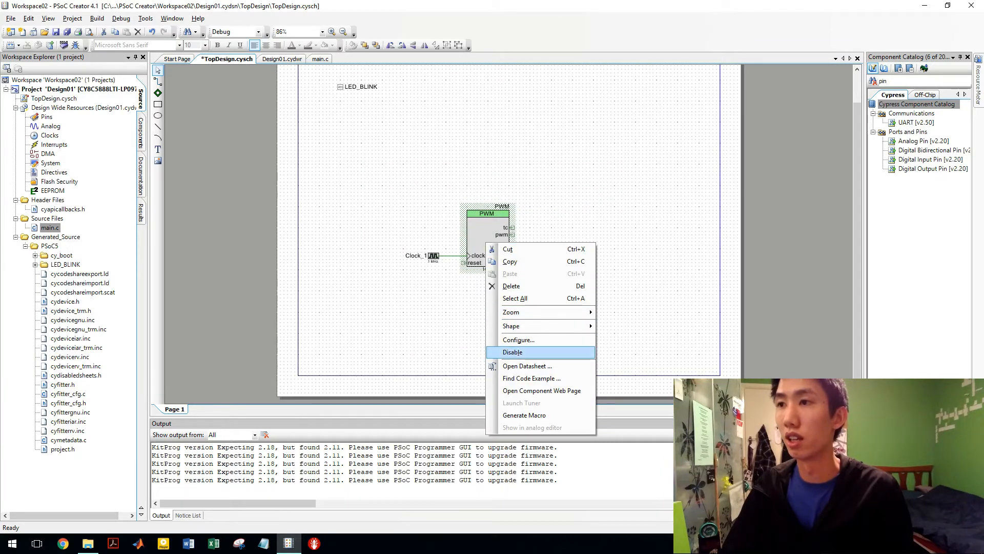
click(528, 366)
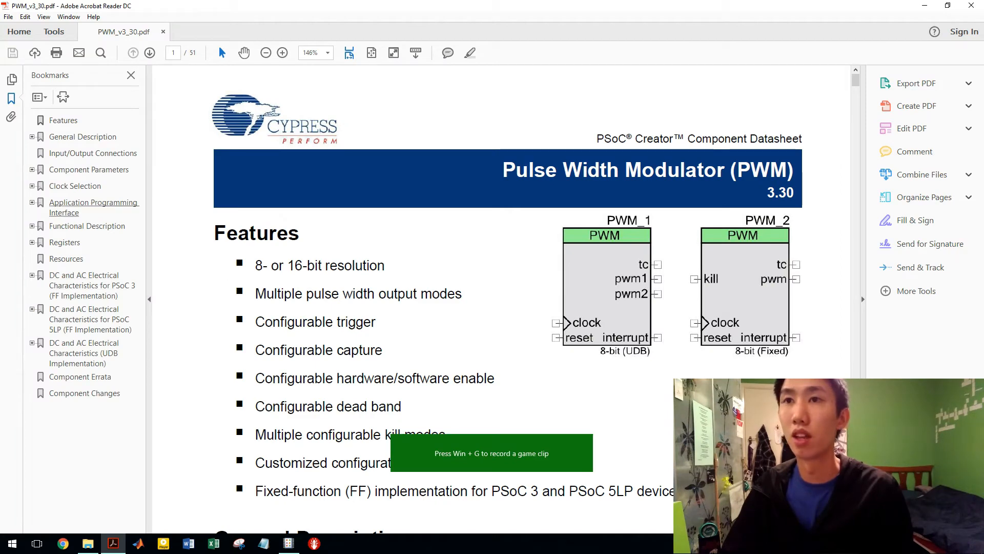
click(94, 207)
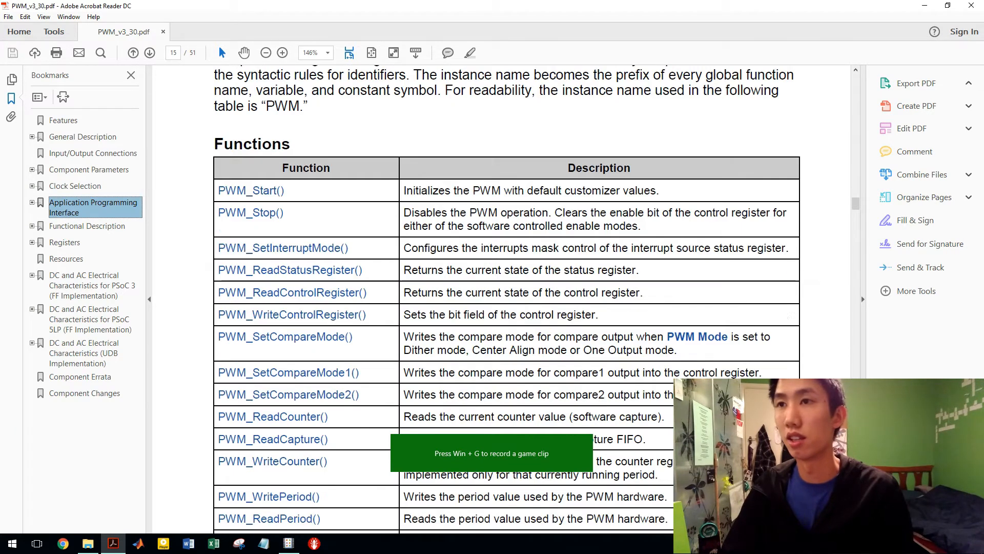
click(916, 83)
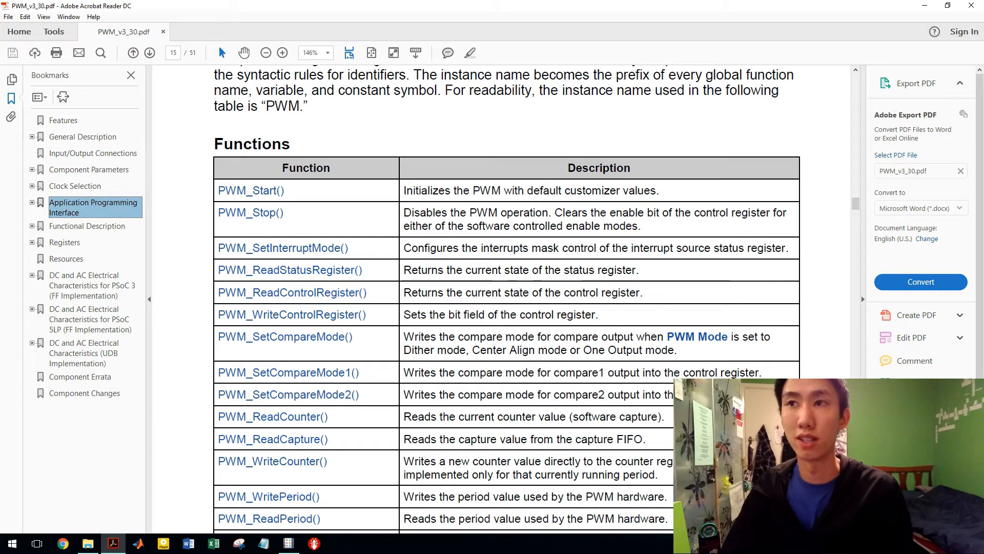
Step: Review the API functions table, noting PWM_Start and PWM_WriteCompare
click(251, 191)
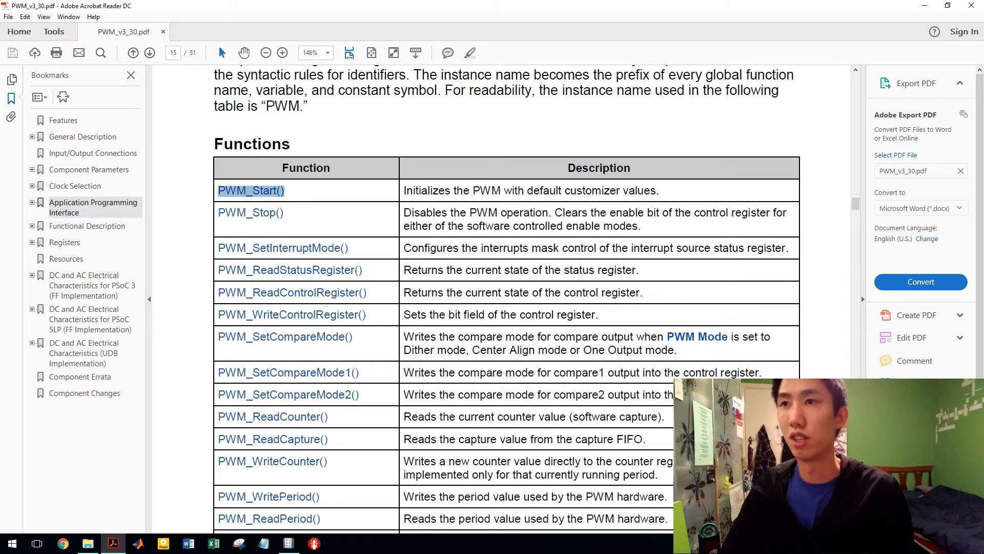
scroll(down, 3)
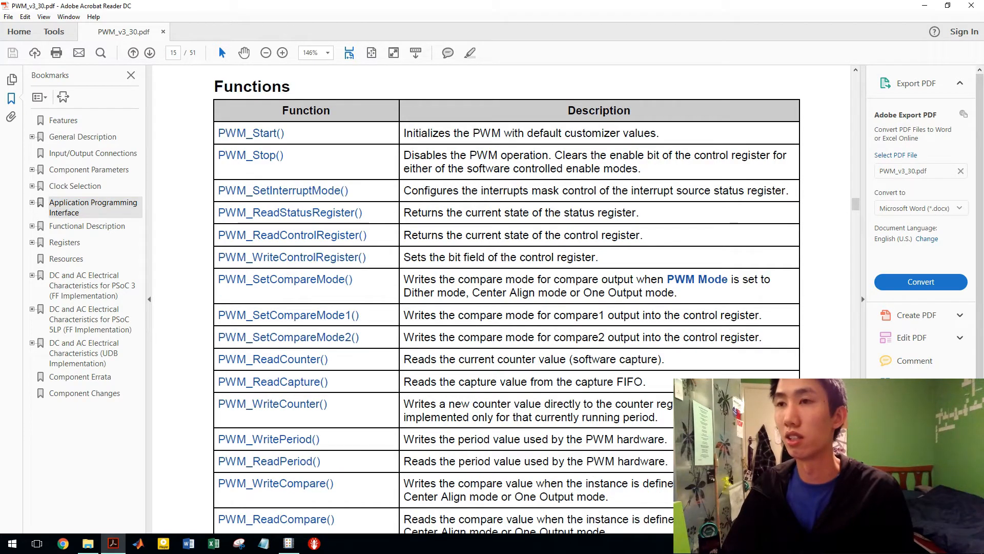
scroll(down, 3)
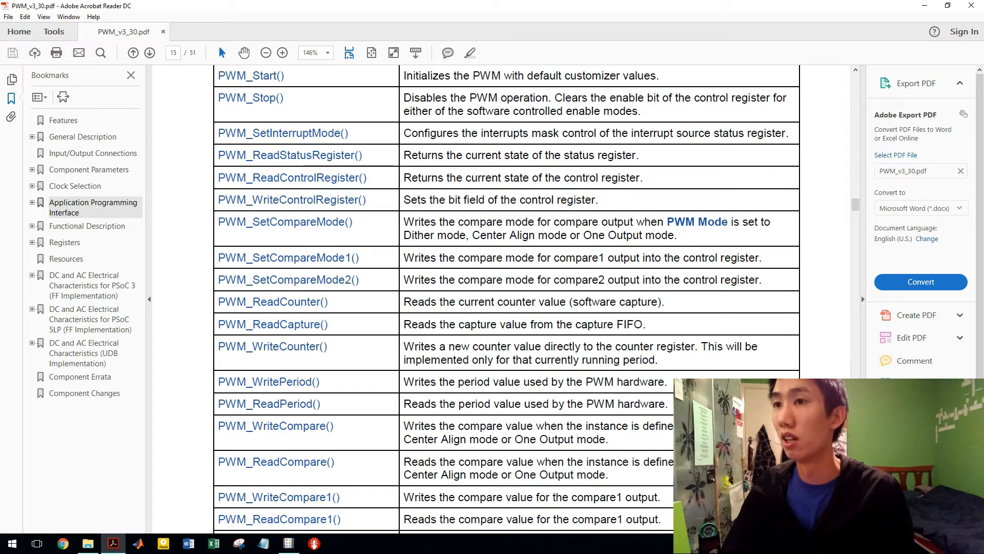
scroll(down, 3)
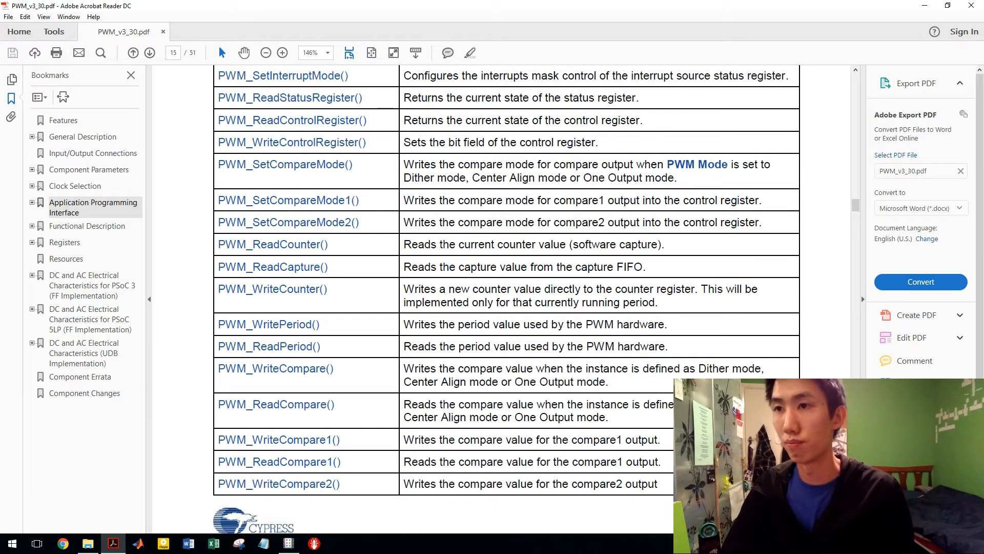
double_click(274, 368)
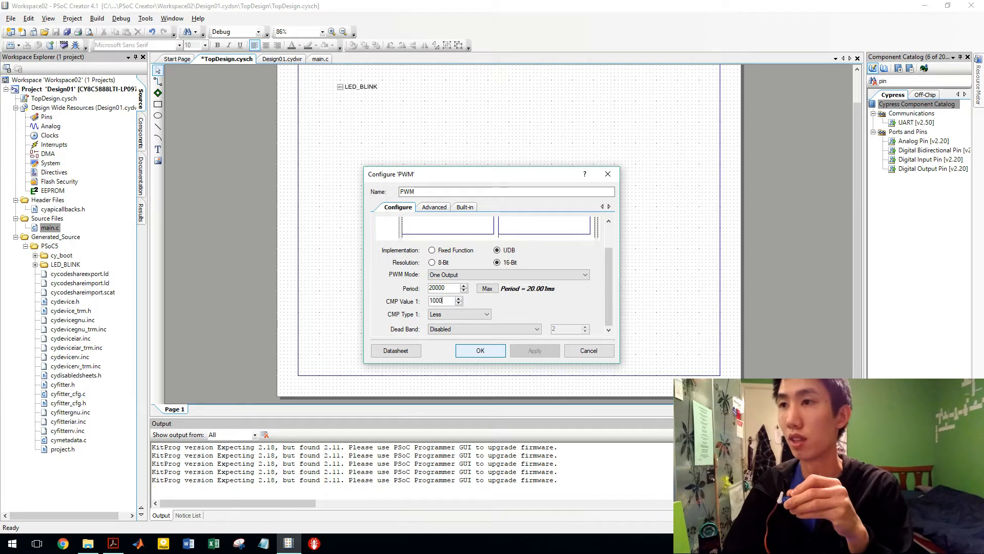
Step: Rename the PWM output pin Pin_1 to PWM_to_servo in its configuration
click(480, 351)
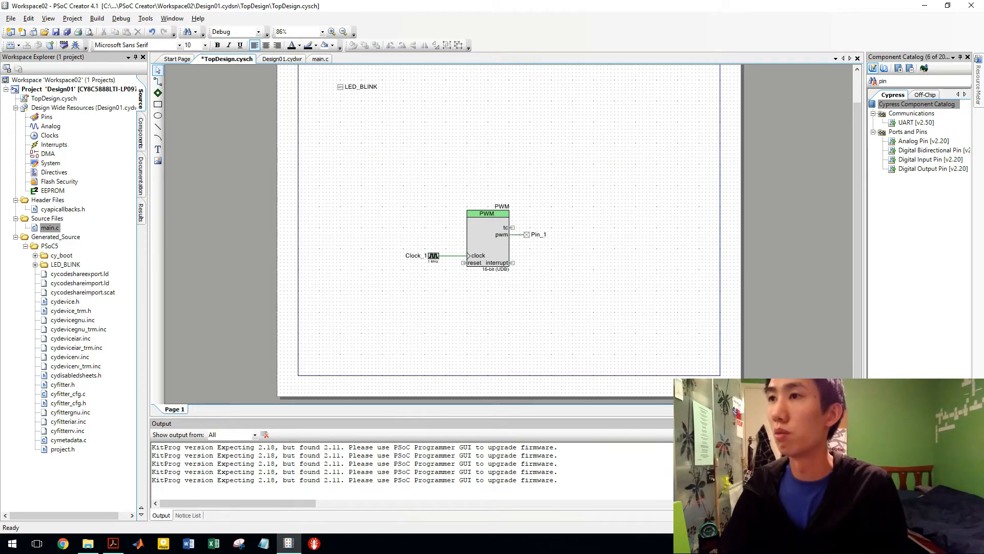
double_click(538, 234)
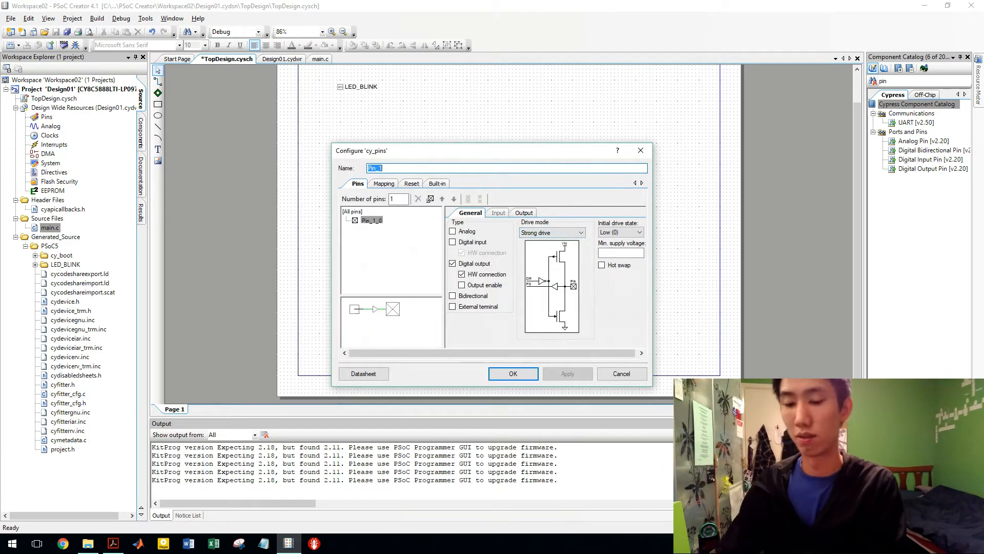
key(Delete)
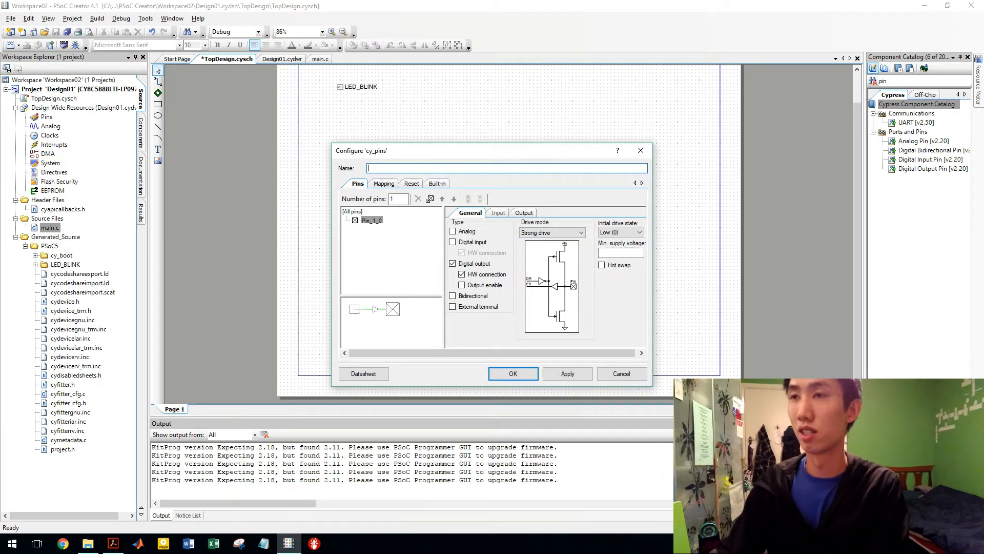
text(PWM_to)
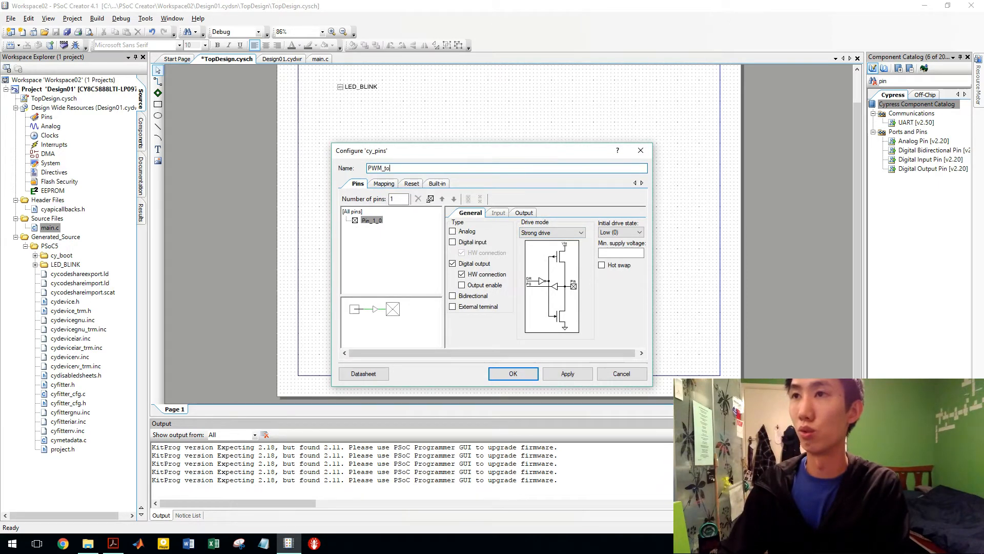
text(_servo)
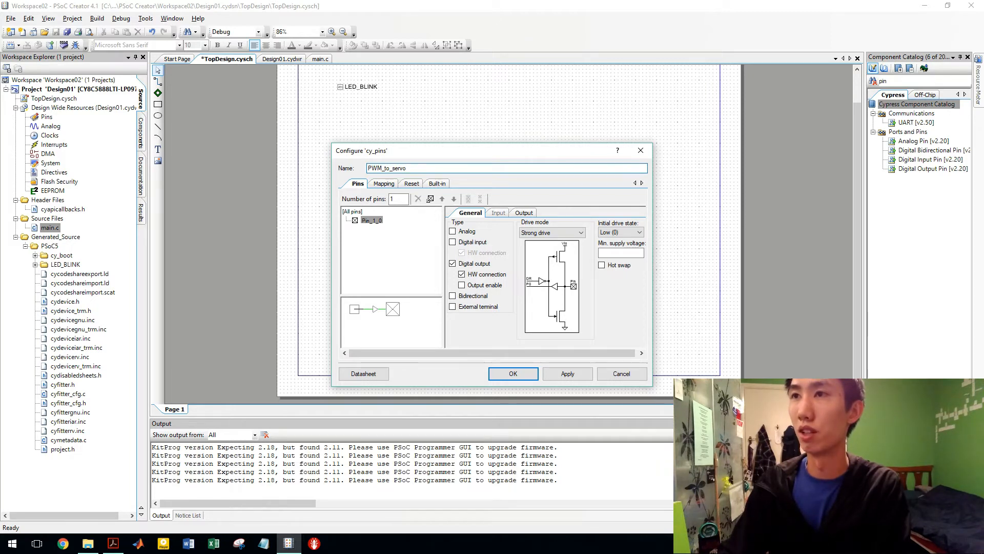
click(513, 373)
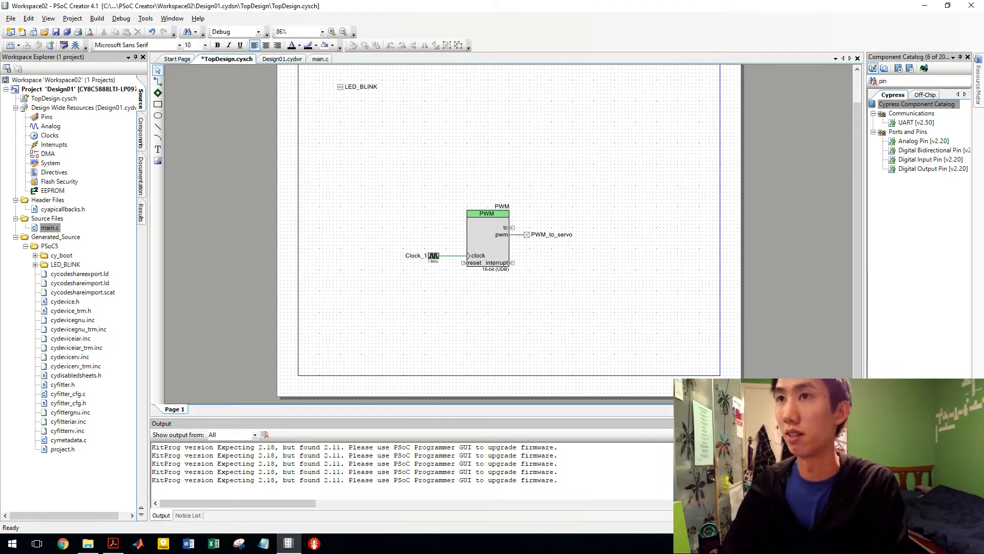
Step: In Design01.cydwr, assign PWM_to_servo to port P1[7], pin 19
click(275, 59)
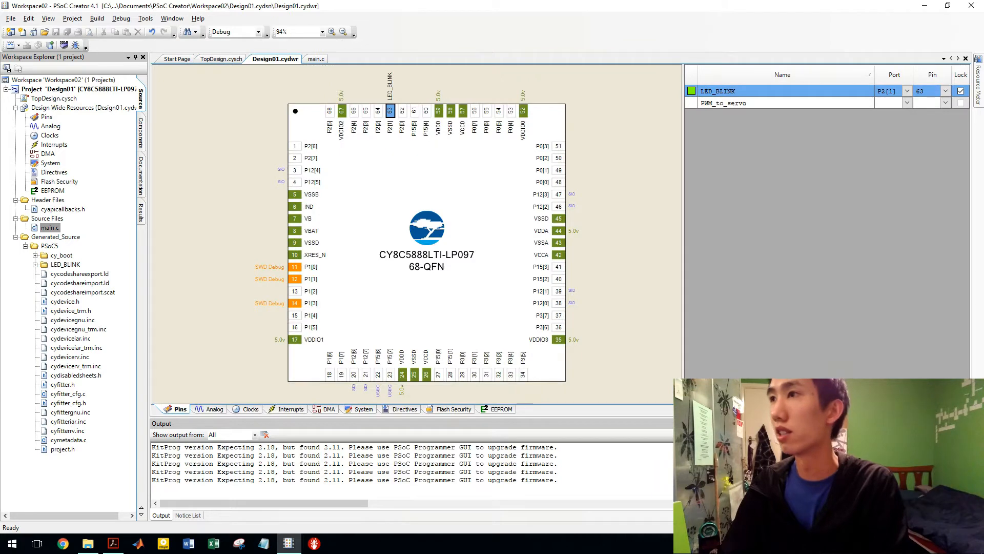
click(907, 102)
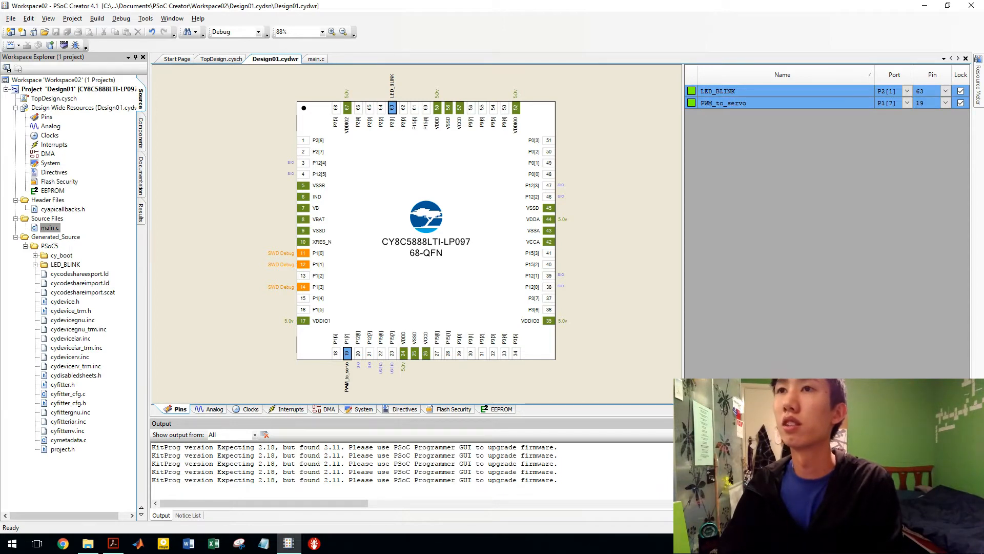
Step: Build the Design01 project and return to main.c after checking pins and schematic
click(97, 17)
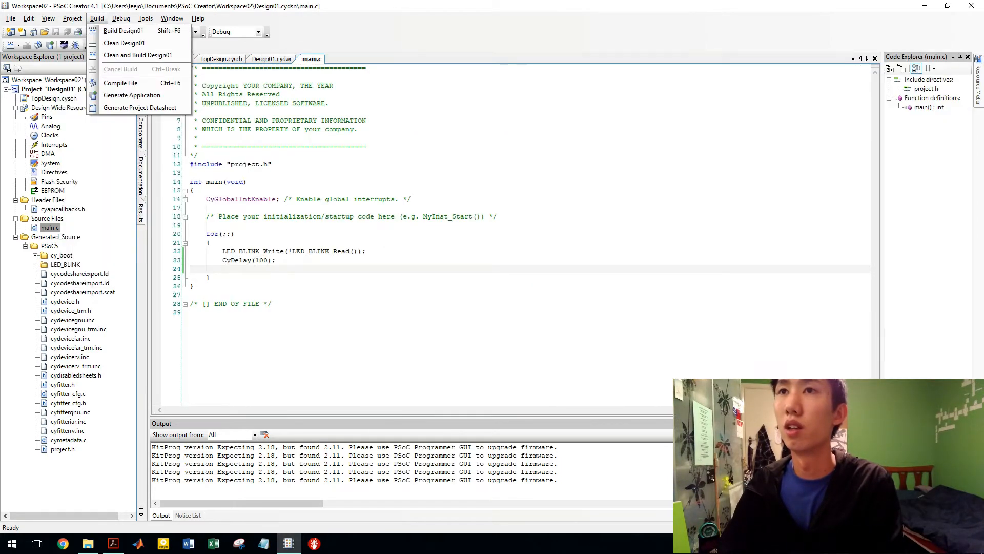
click(123, 29)
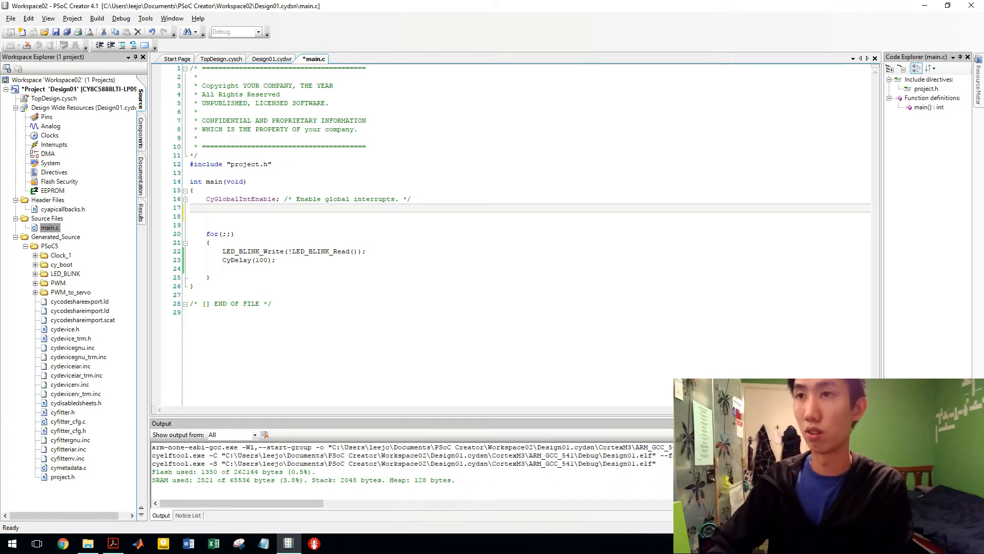
click(275, 58)
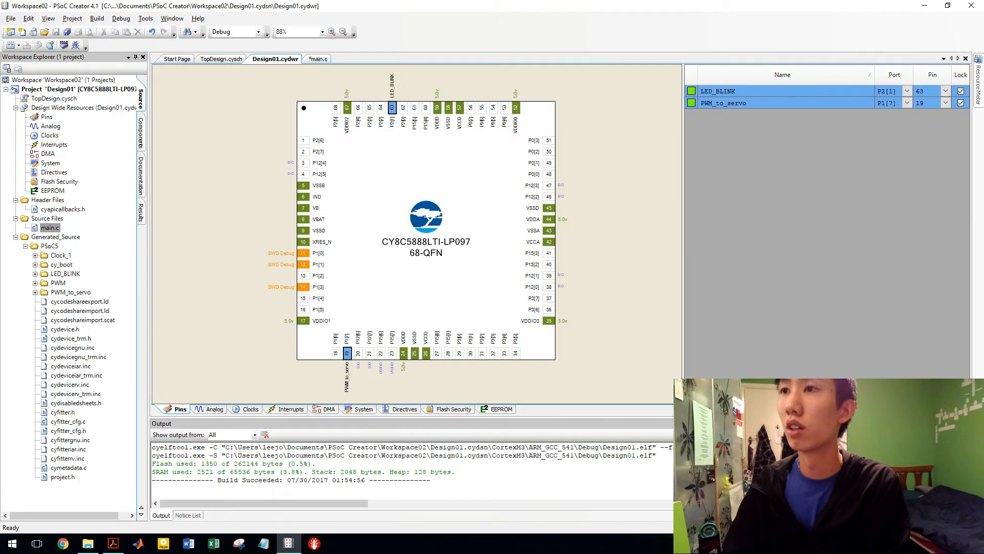
click(221, 59)
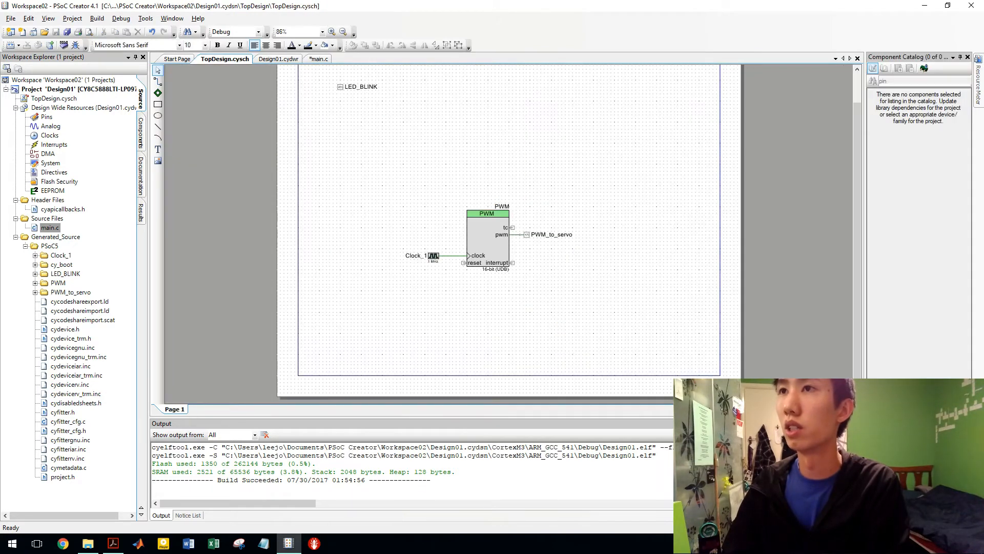
click(317, 58)
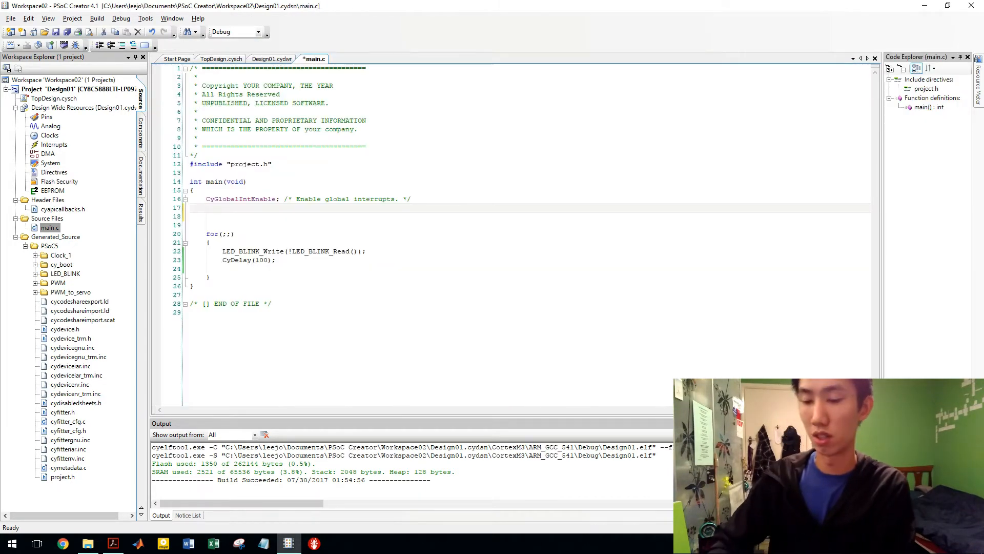
Step: Add PWM_Start() and a PWM_WriteCompare(1000) call inside the for loop
text(PWM_Start();)
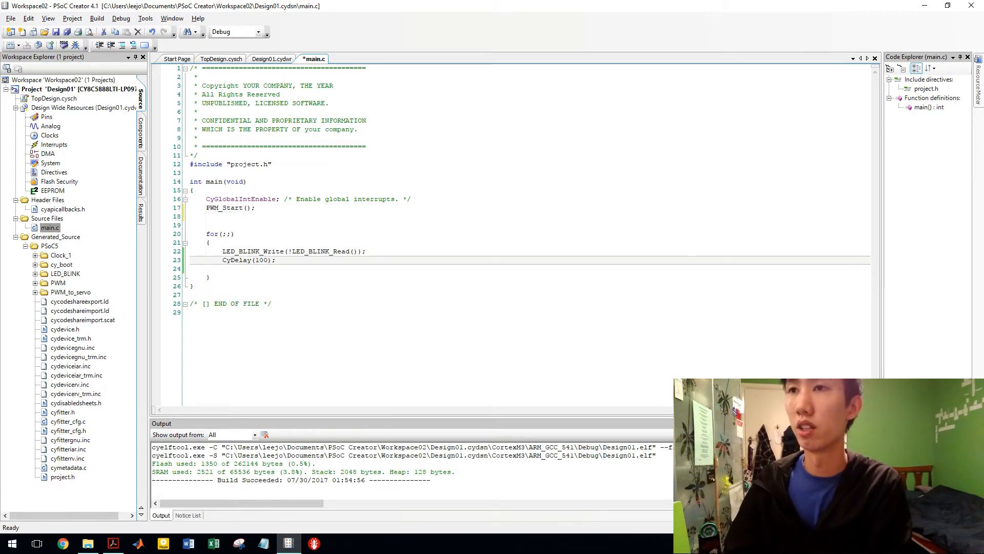
text(0)
key(enter)
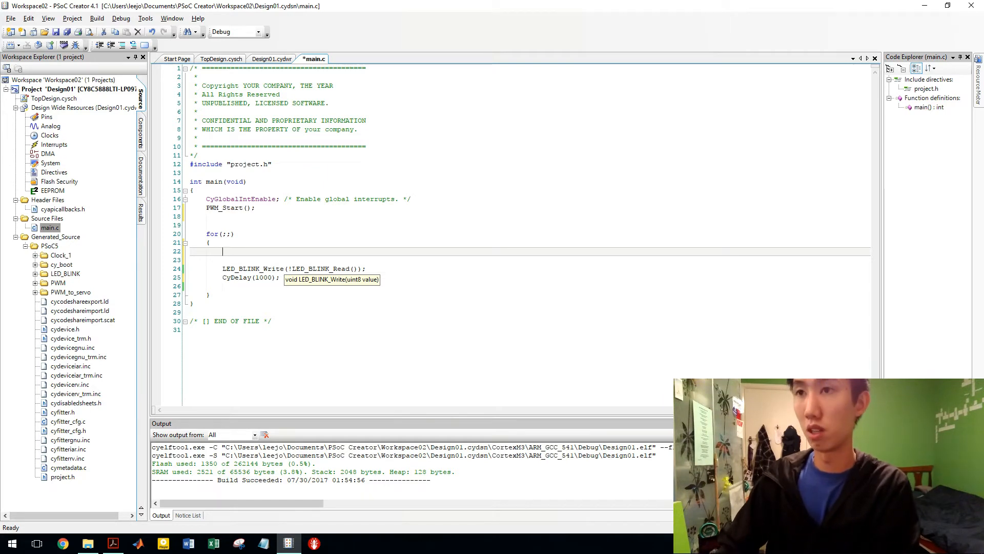
text(PWM_WriteCompare(1)
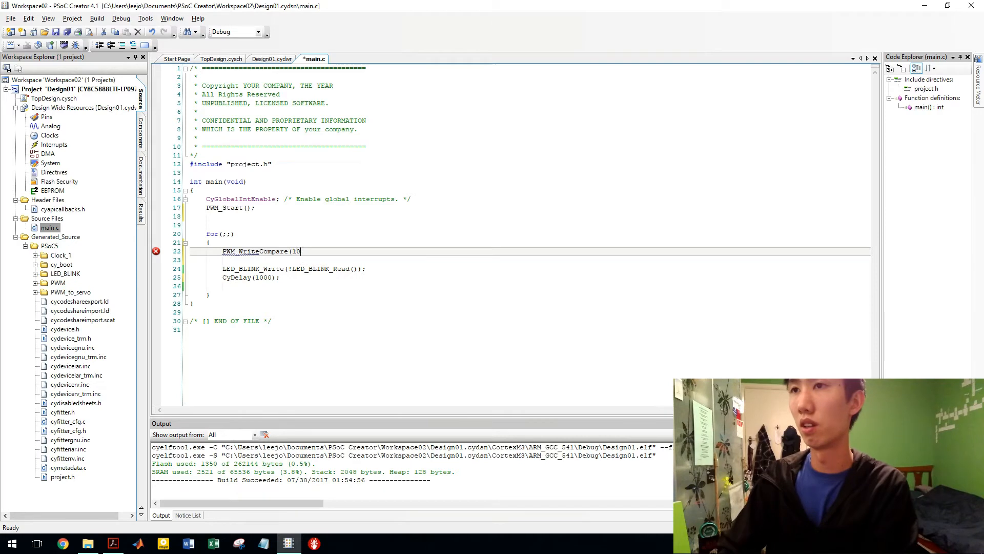
text(00)
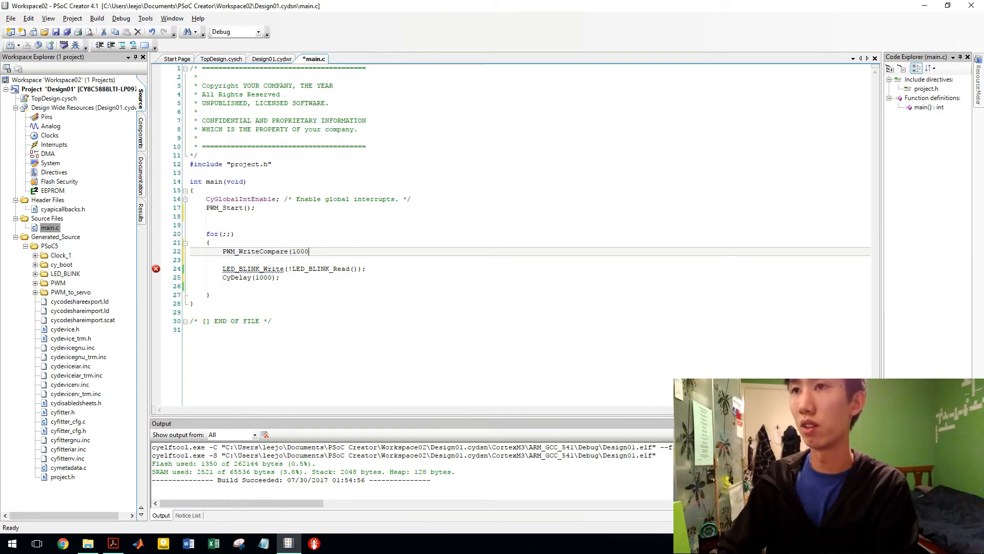
text();)
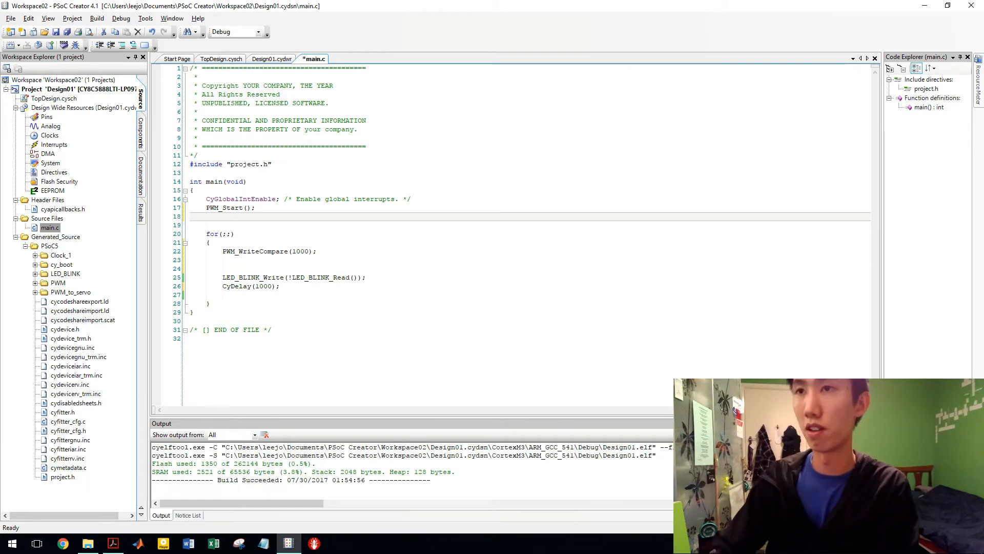
Step: Declare int compare_var = 1000 and pass it to PWM_WriteCompare instead of 1000
text(int compare_var)
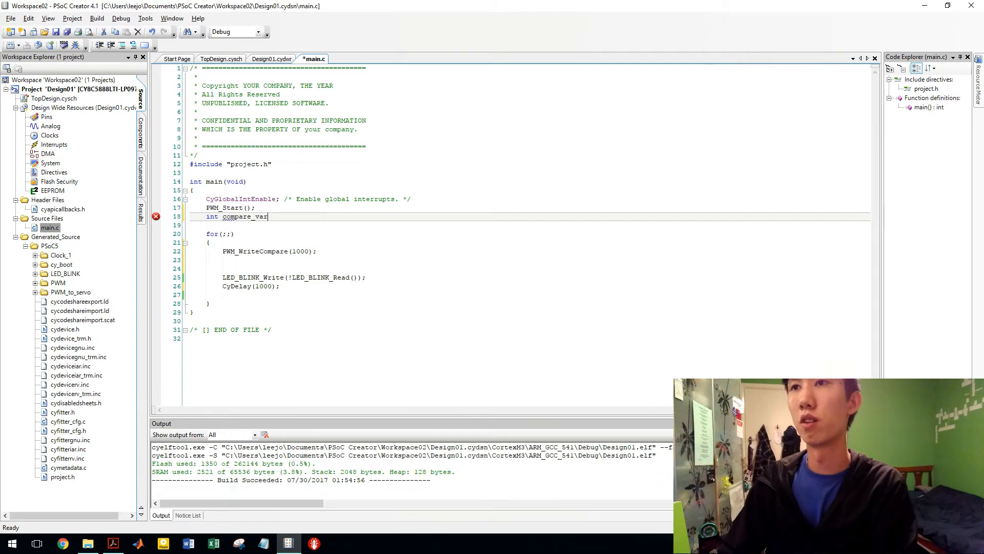
text(= 1000;)
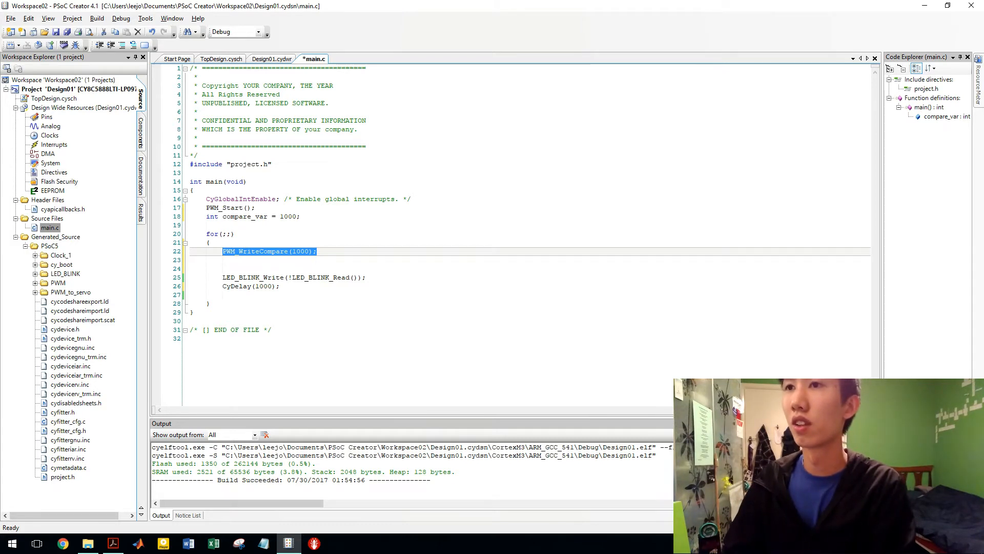
click(305, 251)
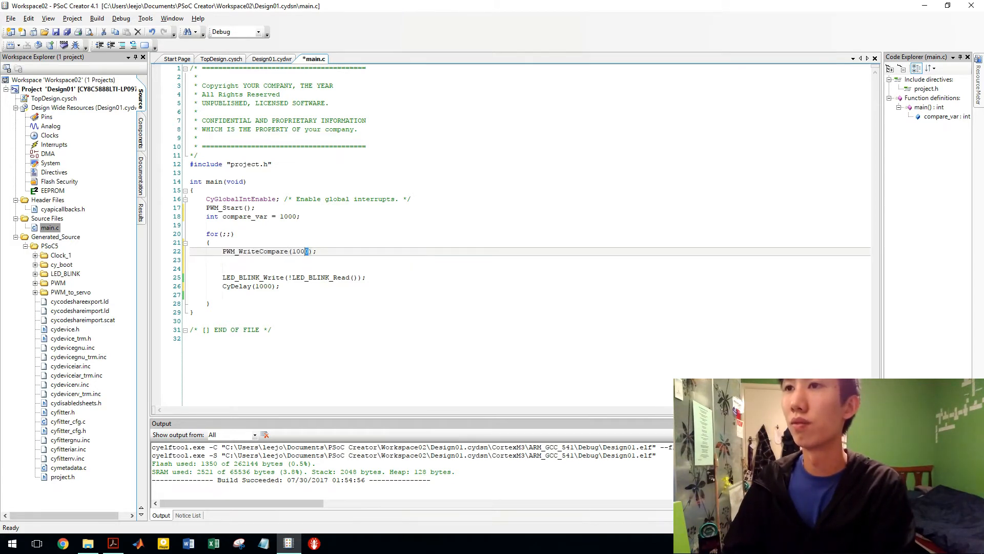
text(compare_var)
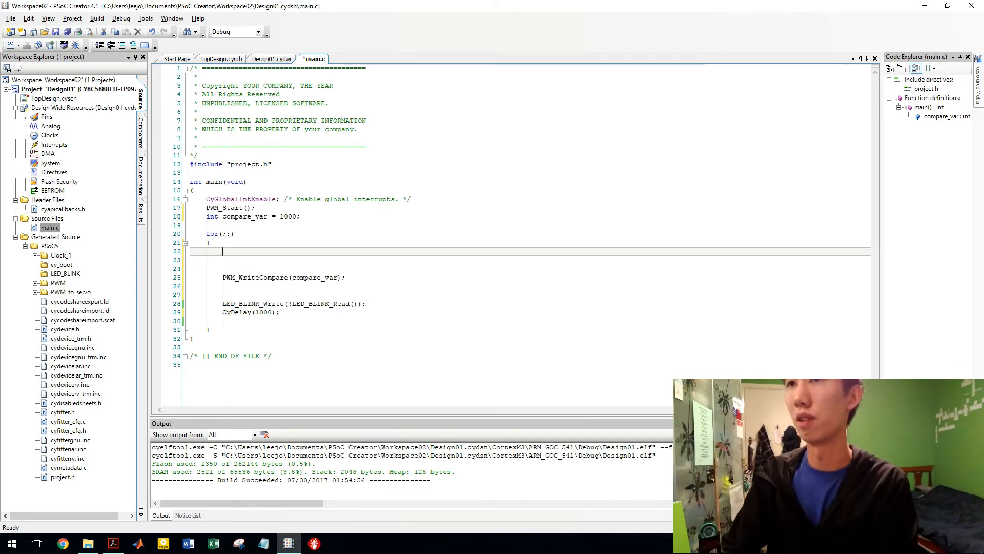
Step: Add an if (compare_var == 1000) block that sets compare_var to 2000
text(if()
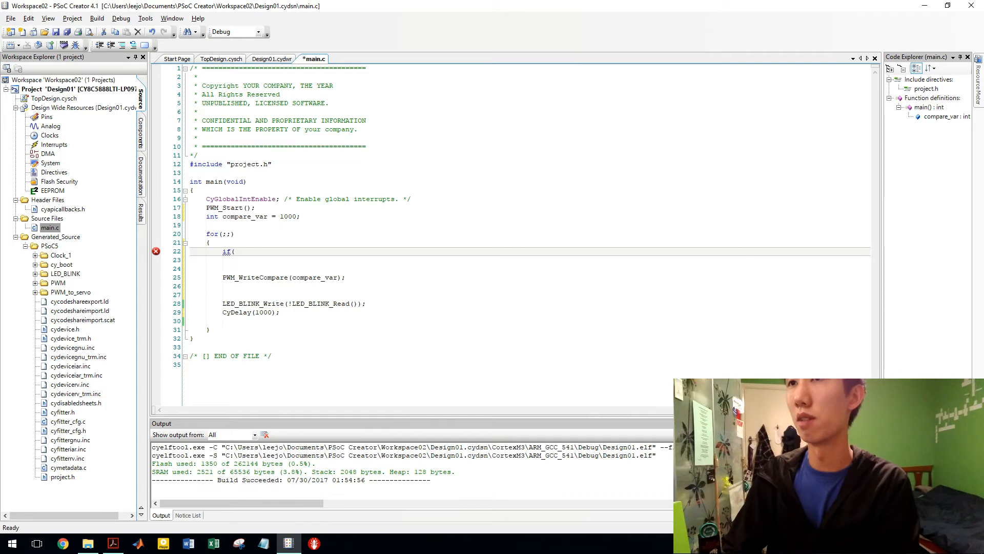
text(compare)
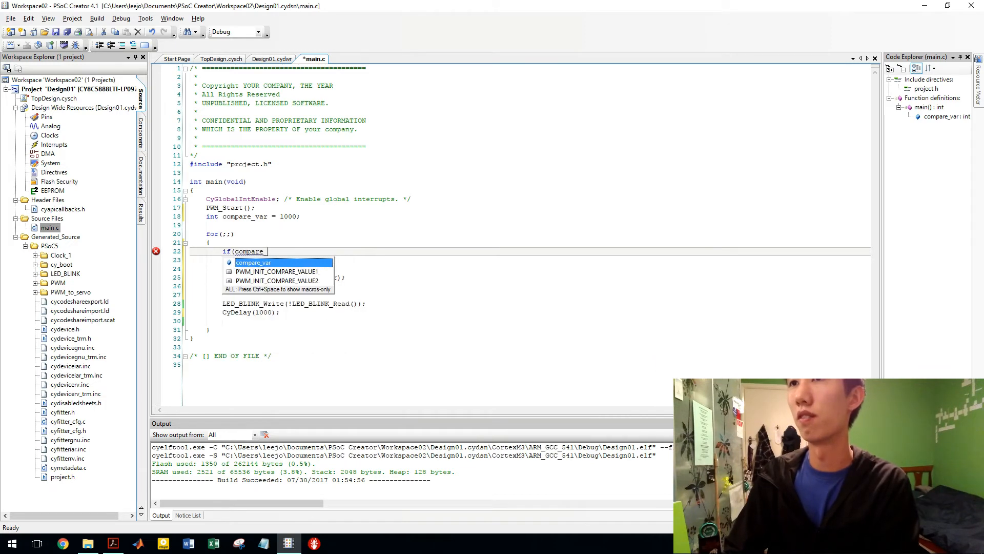
text(_var == 100)
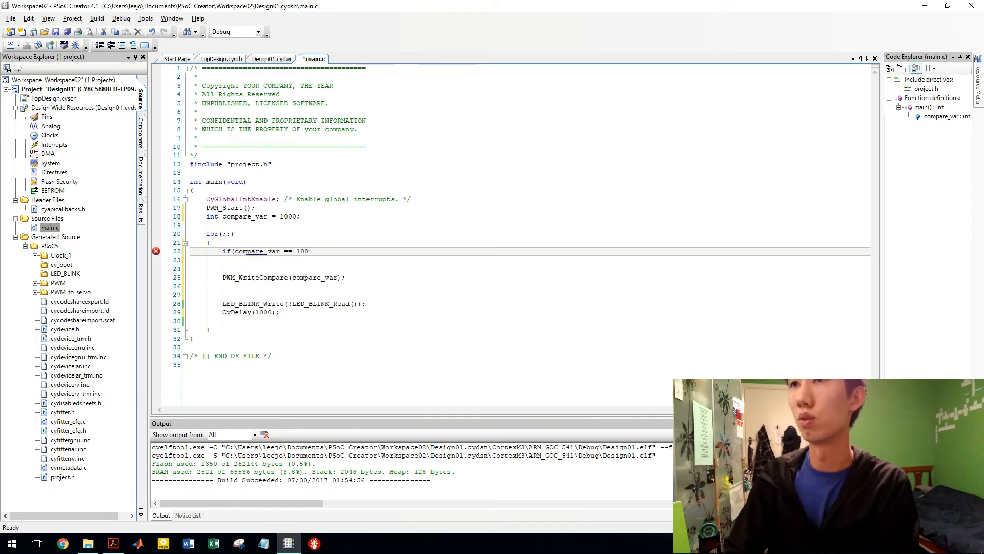
text(0))
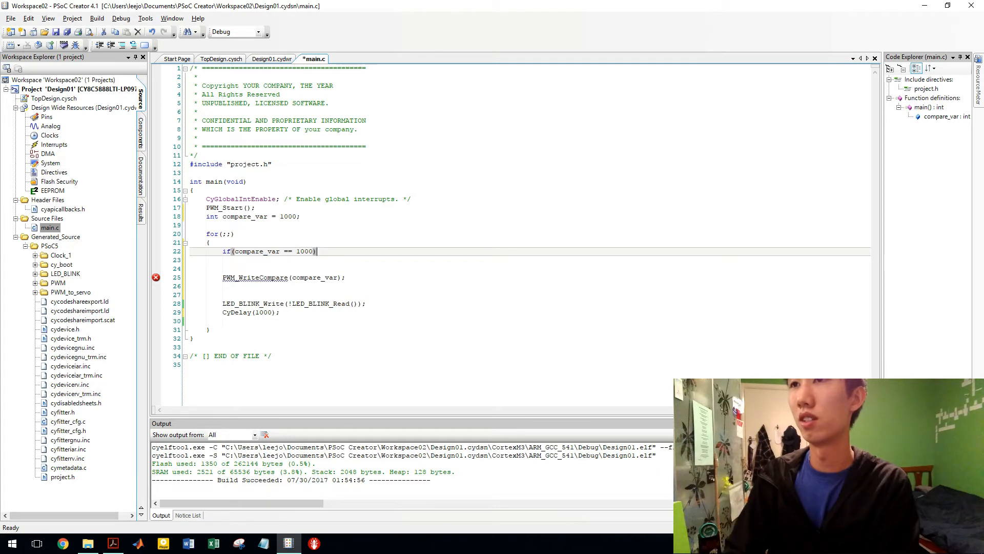
text({)
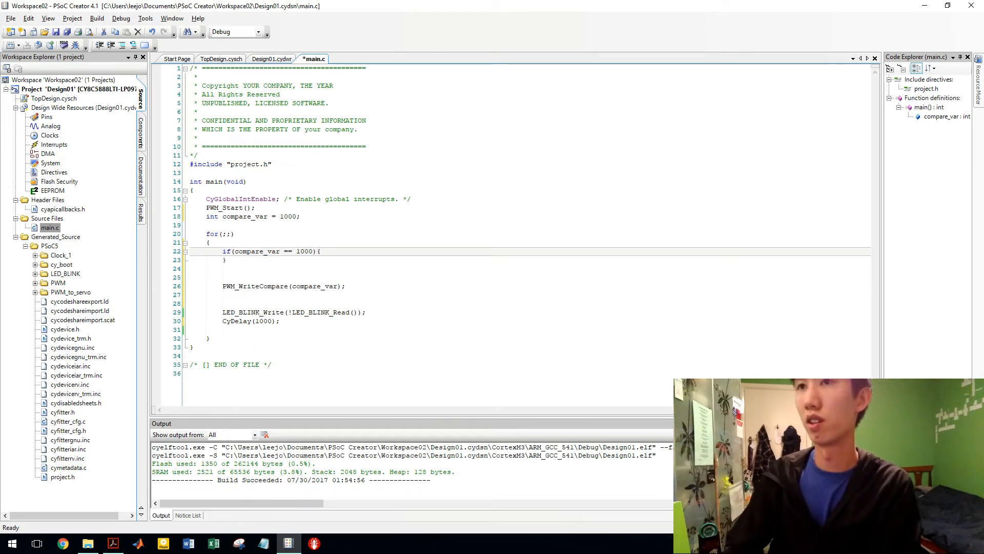
text(com)
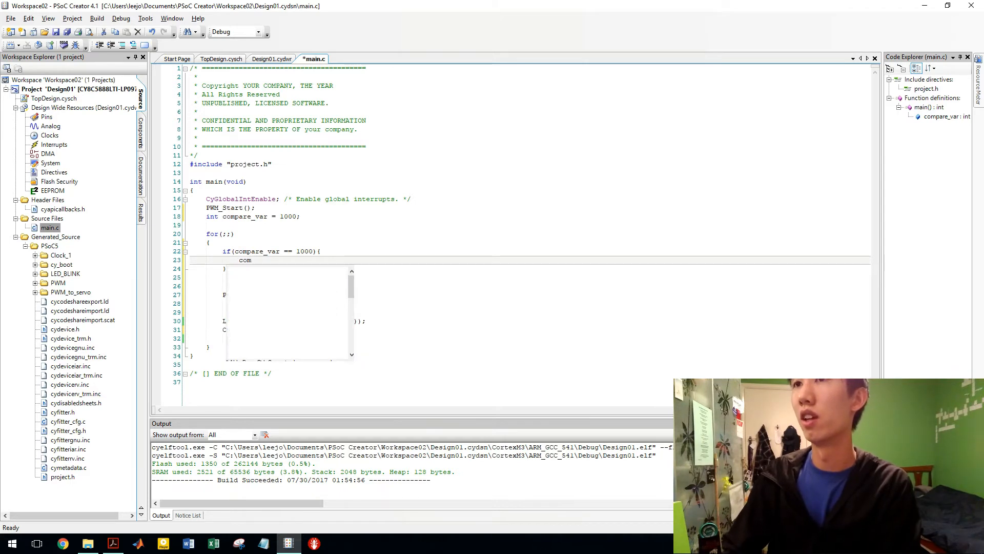
text(compare_var =)
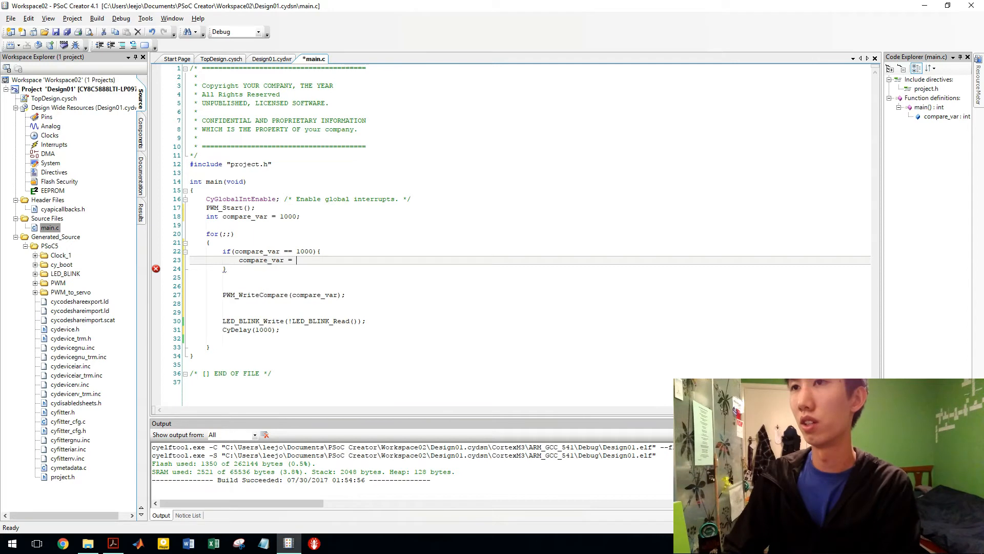
text(20001)
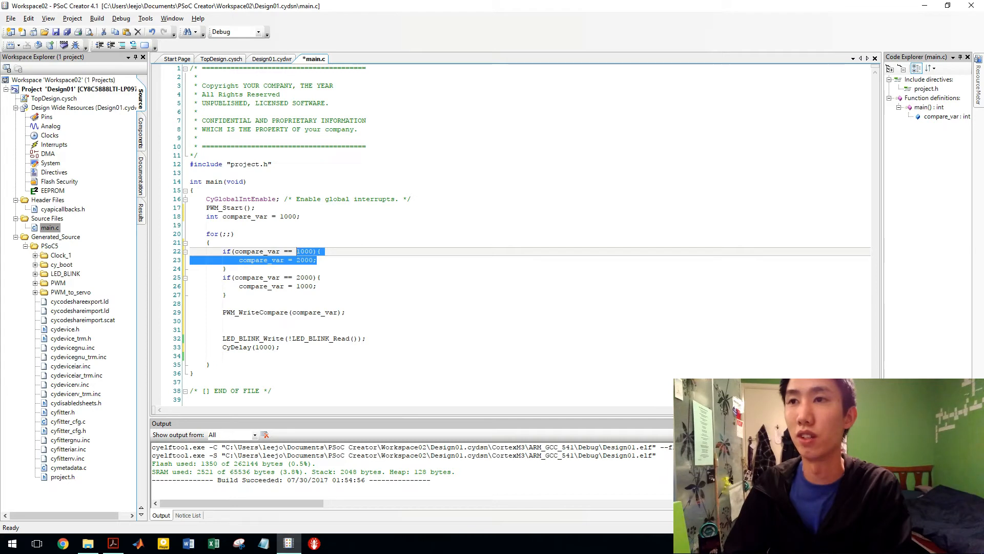
Step: Turn the copied block into an else if for 2000 that sets compare_var back to 1000
click(305, 252)
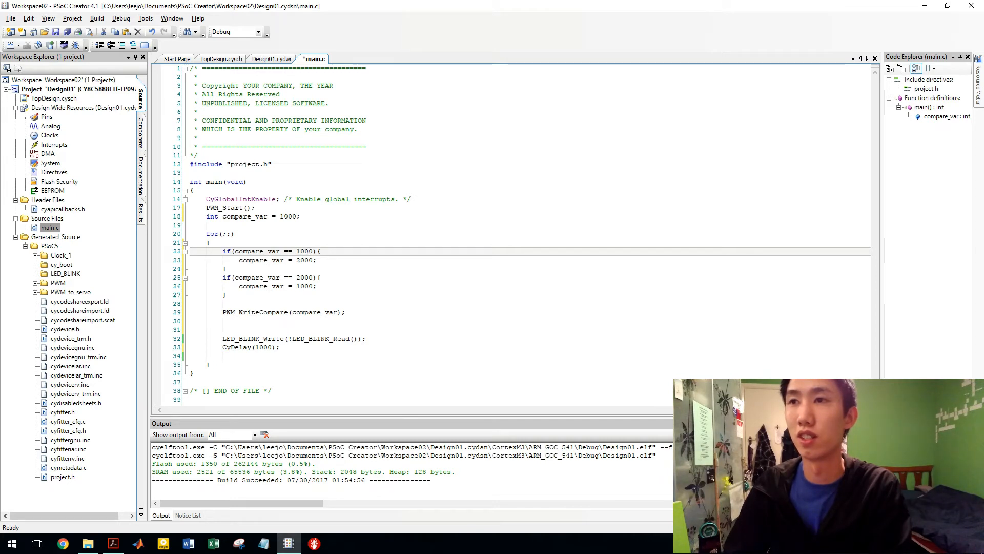
double_click(292, 217)
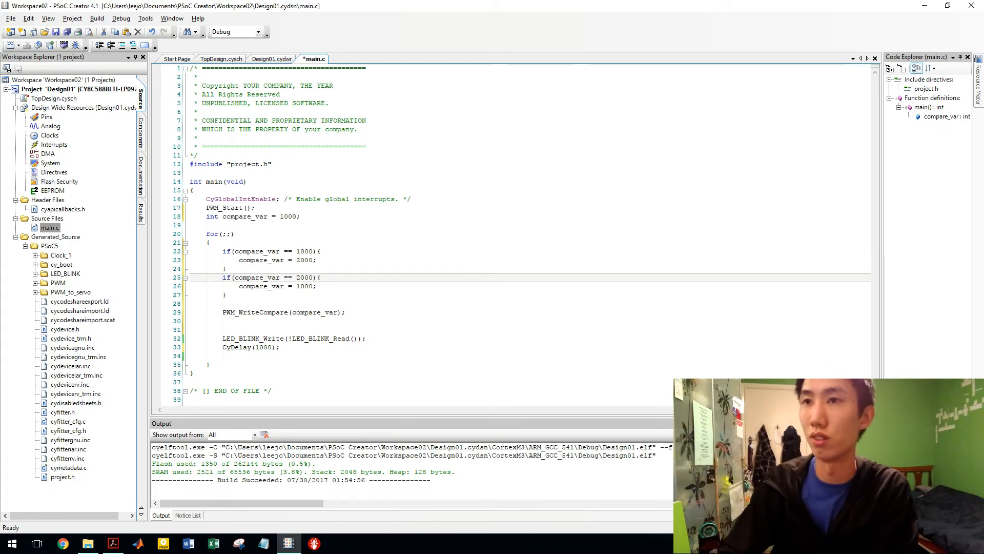
text(else)
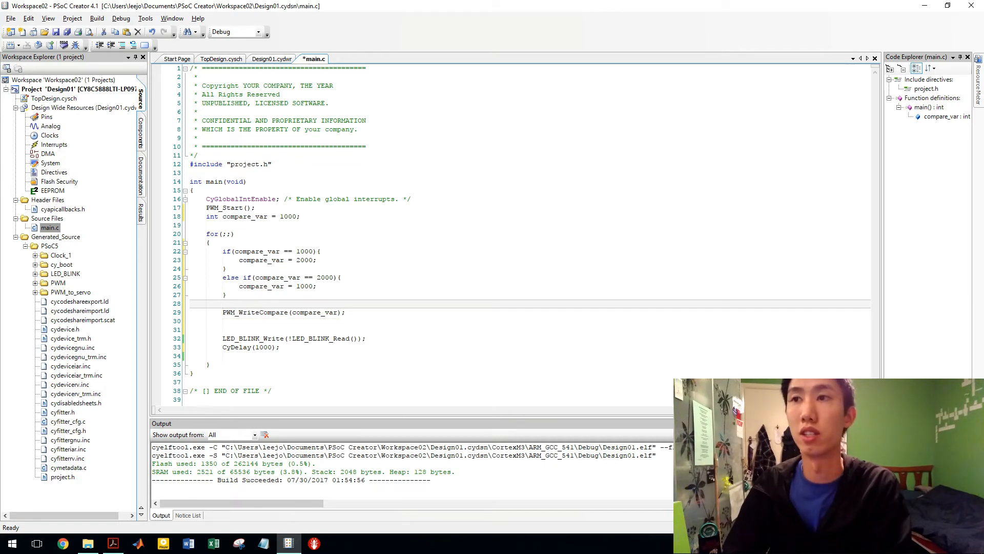
double_click(314, 312)
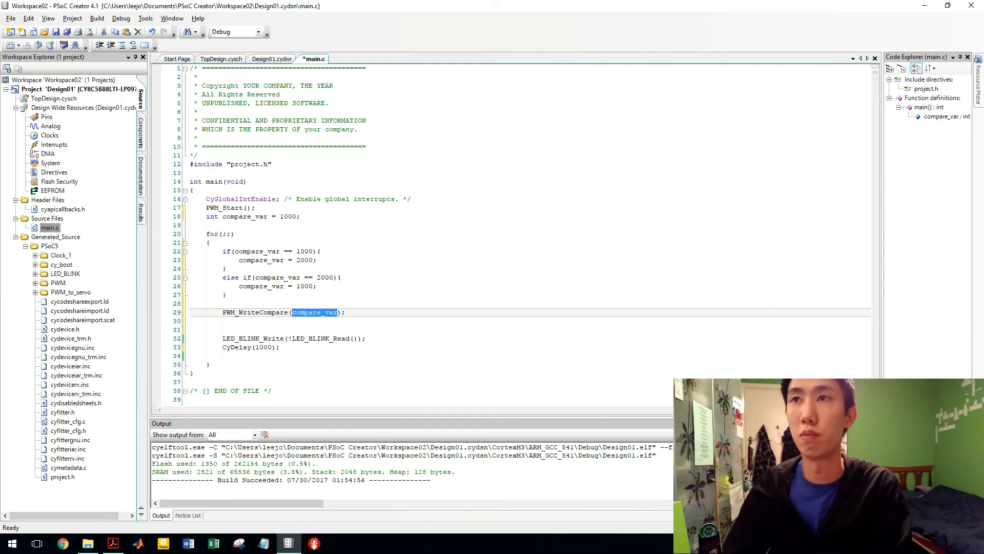
click(221, 59)
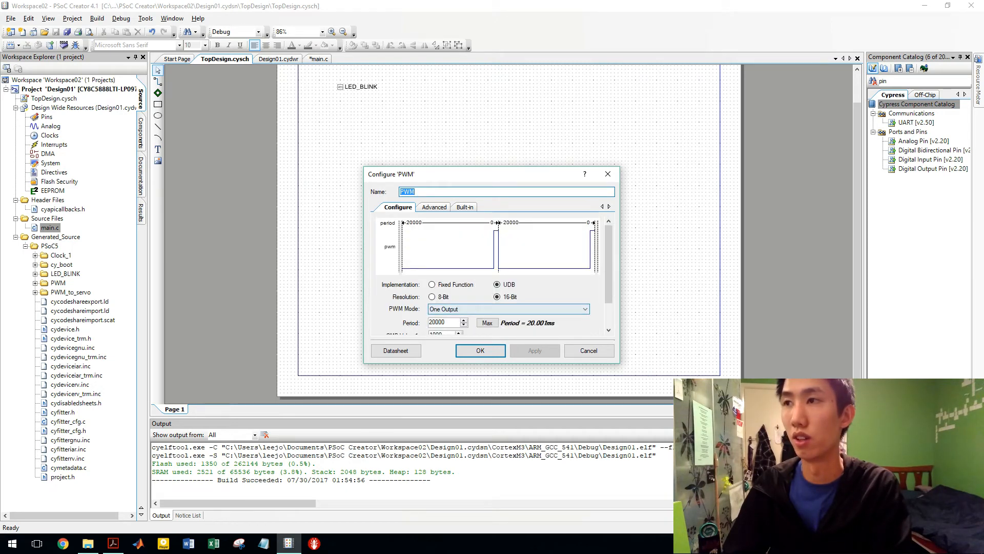
Step: Cancel the PWM config, set CyDelay(3000) in main.c, save and program the PSoC 5LP
click(480, 350)
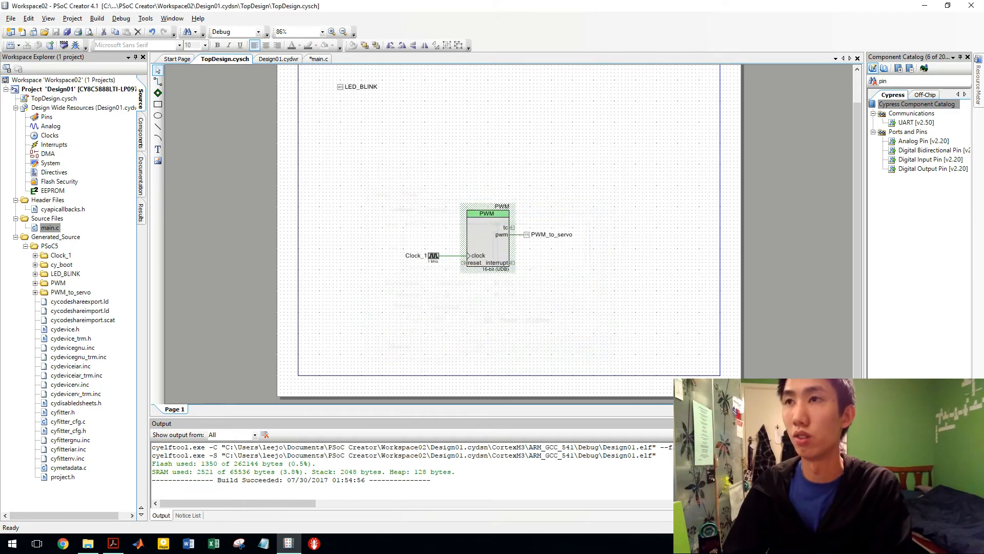
click(317, 58)
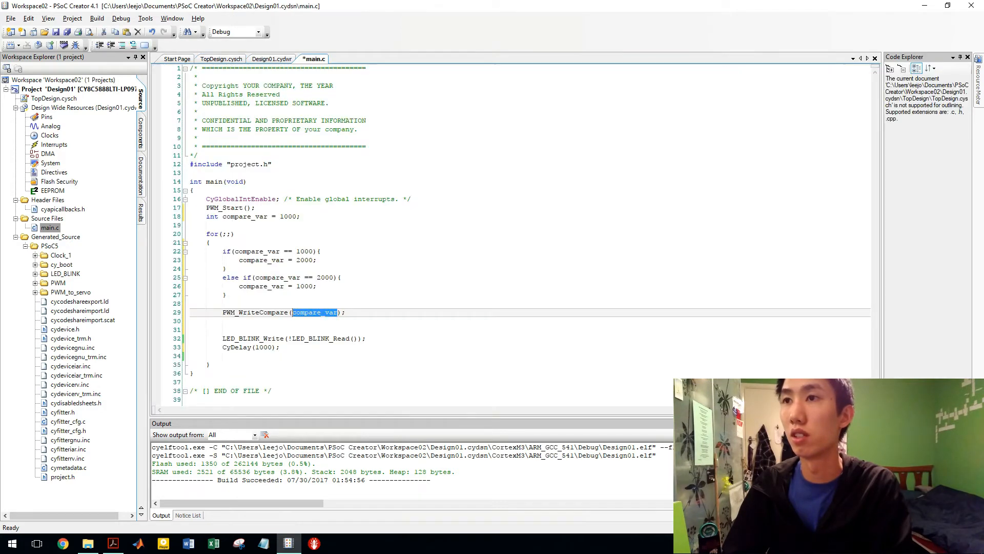
key(ctrl+s)
text(3)
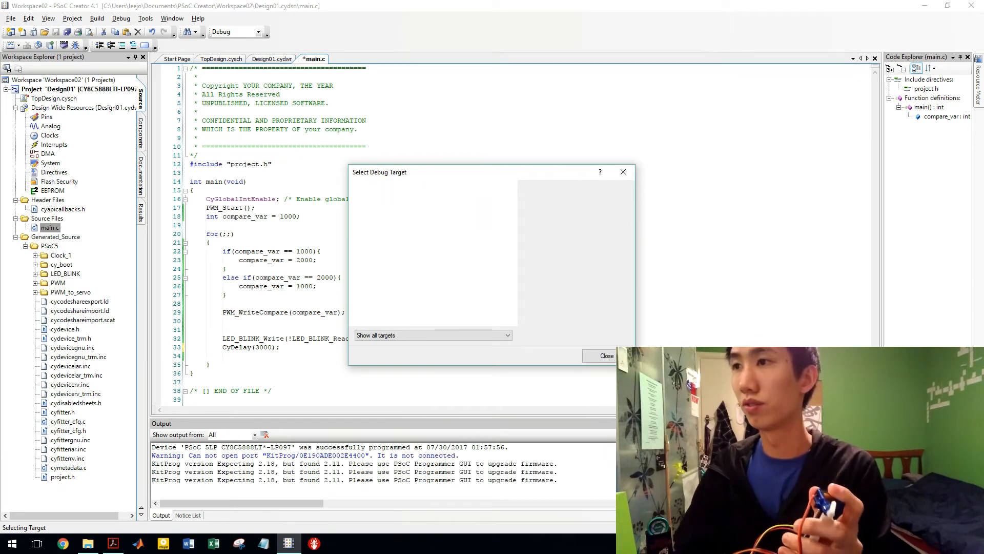
click(605, 356)
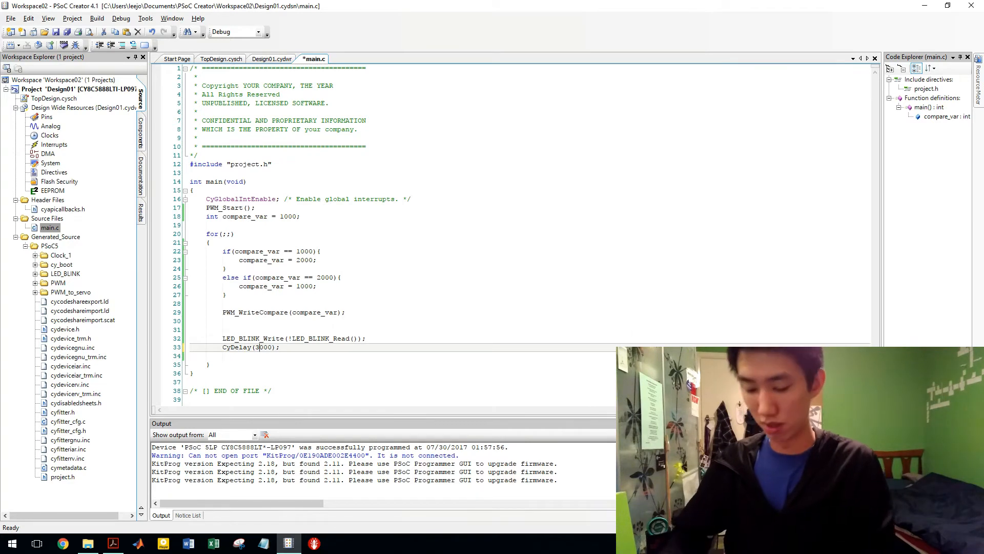
mouse_move(75, 44)
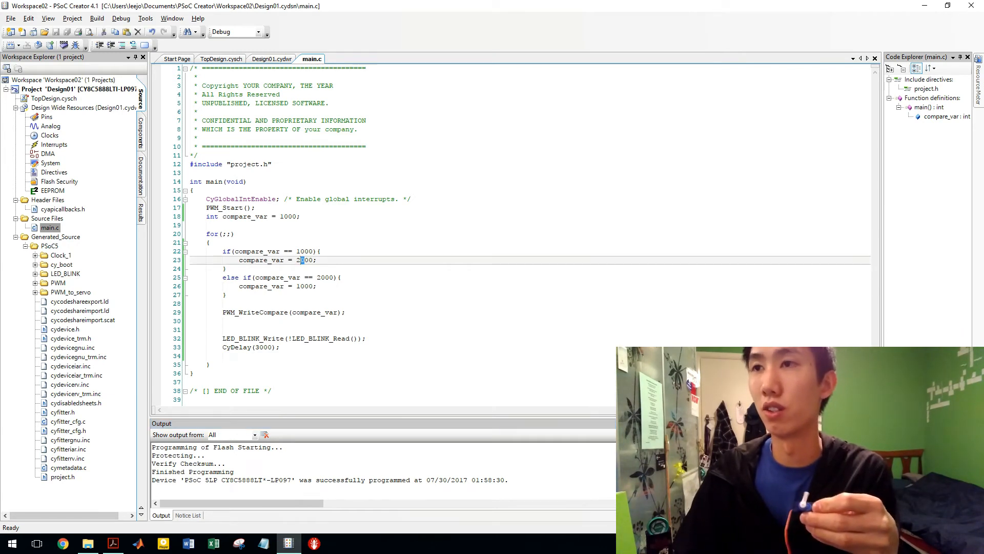
Step: Change compare_var to start at 900 and alternate between 900 and 2700
text(7)
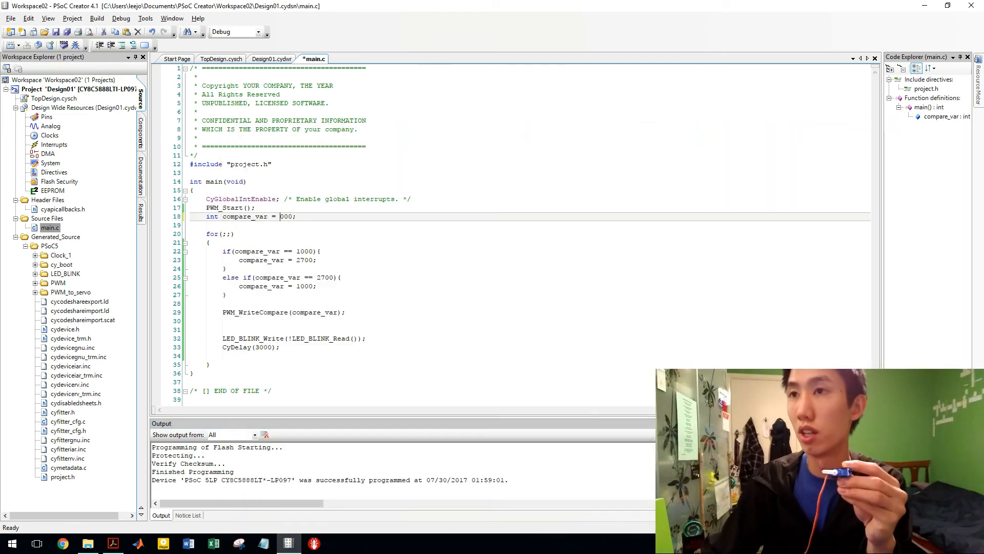
key(Backspace)
text(9)
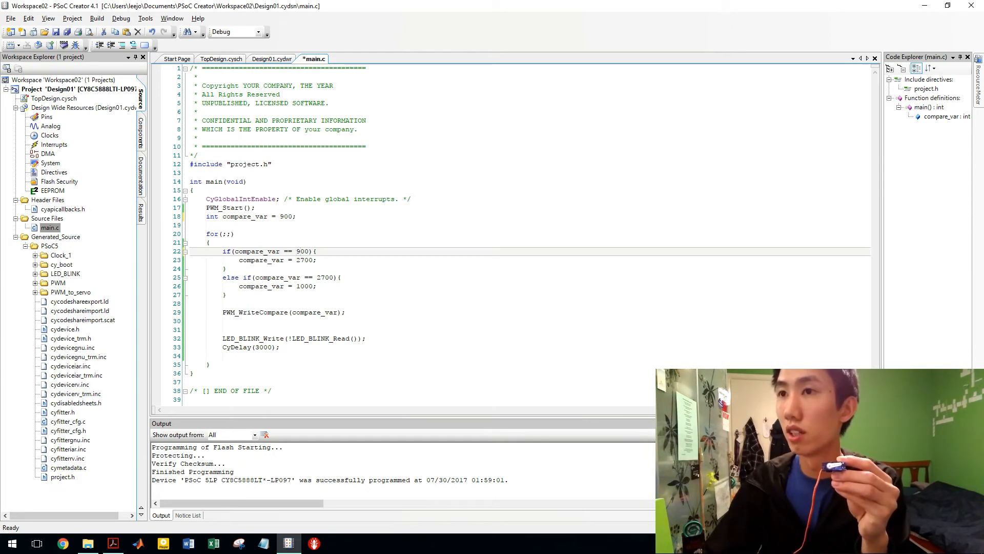
double_click(301, 286)
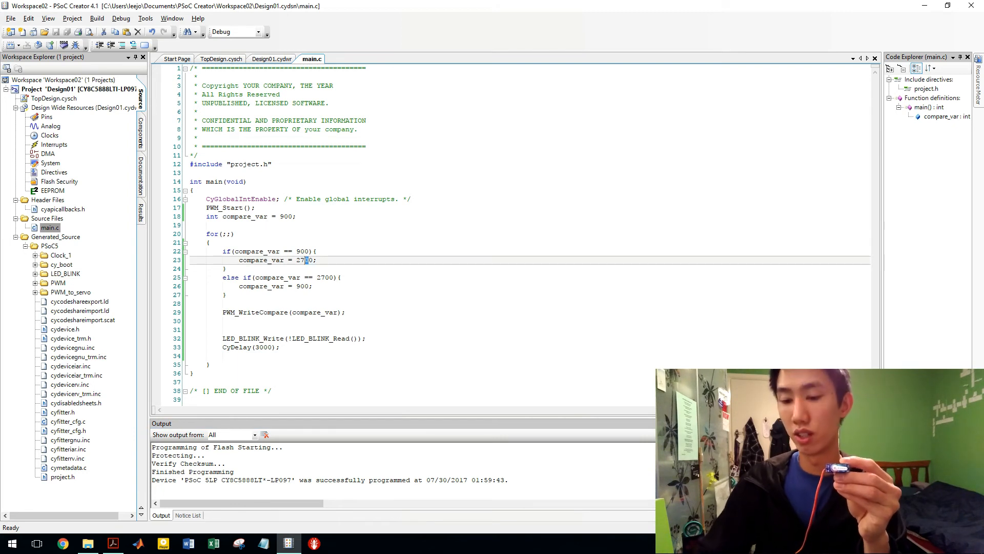
Step: Finish the far servo position as 2750 and reprogram the device to test it
text(50)
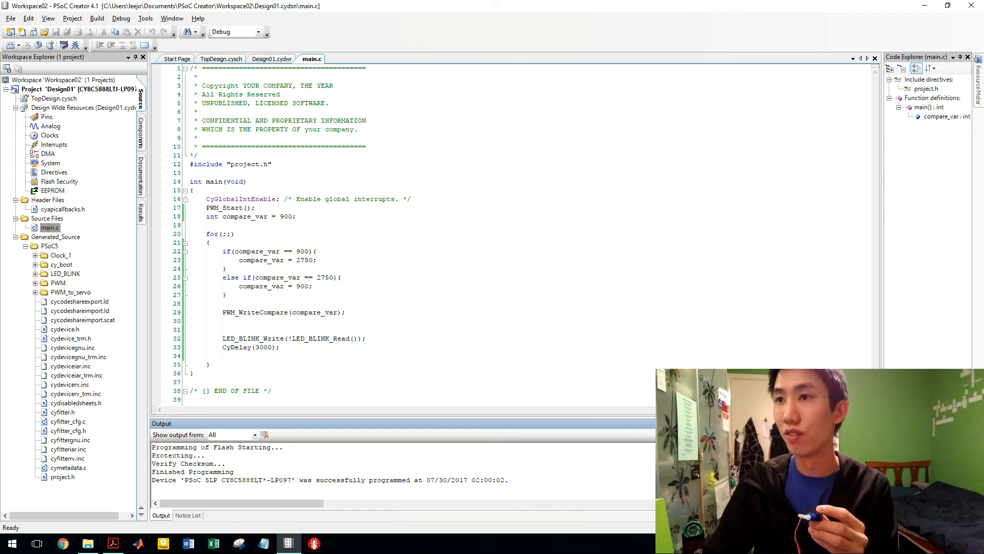
Step: Replace 2750 with 1500 in the first branch assignment and the else-if condition
double_click(303, 259)
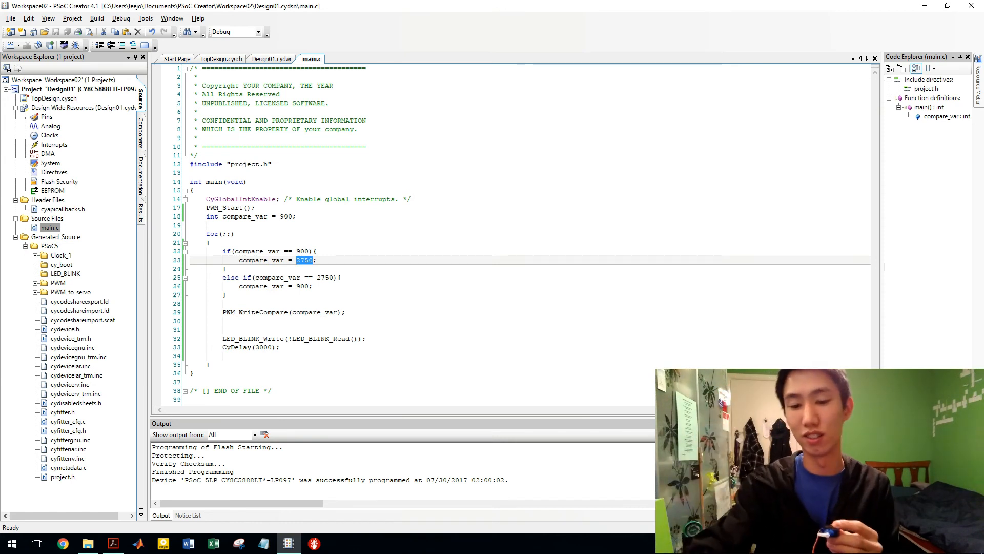
text(1500)
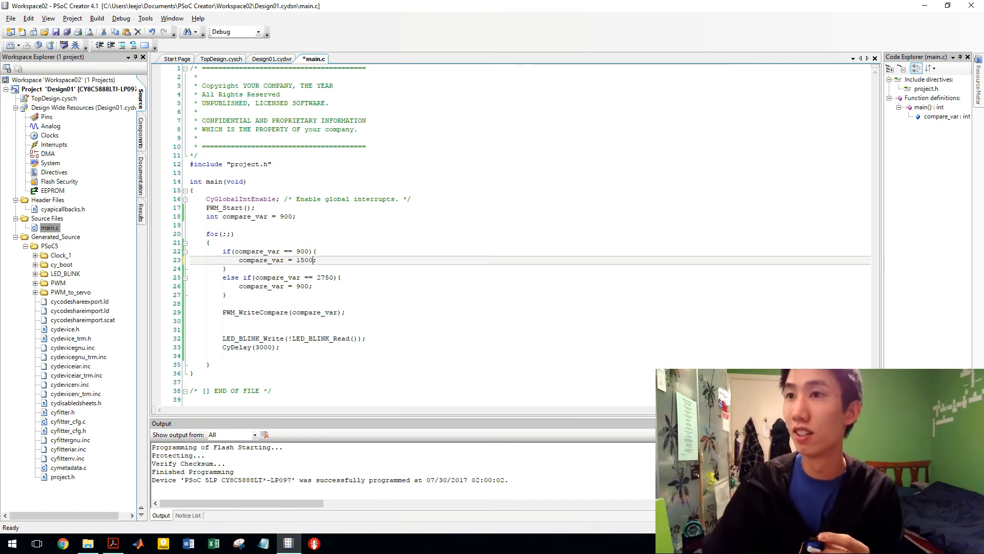
double_click(325, 278)
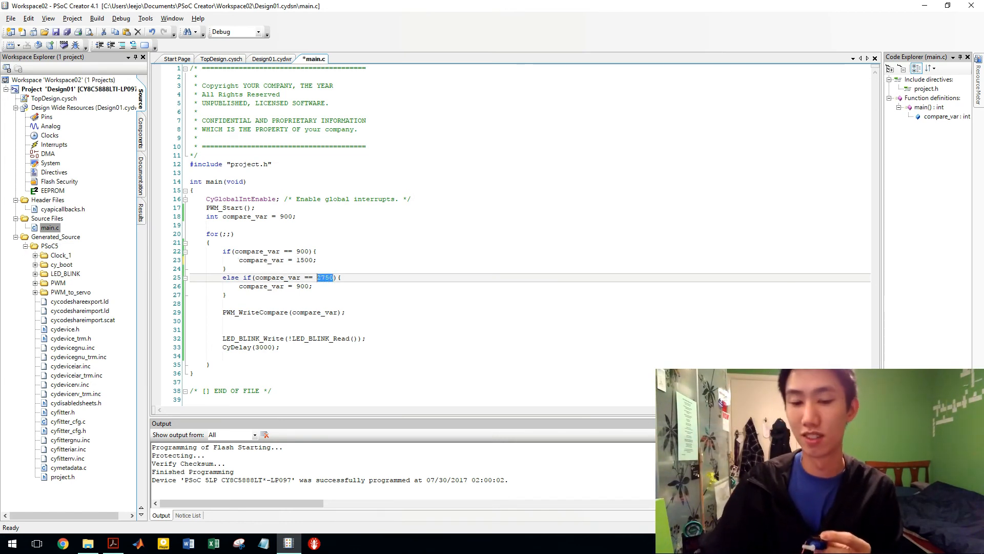
text(150)
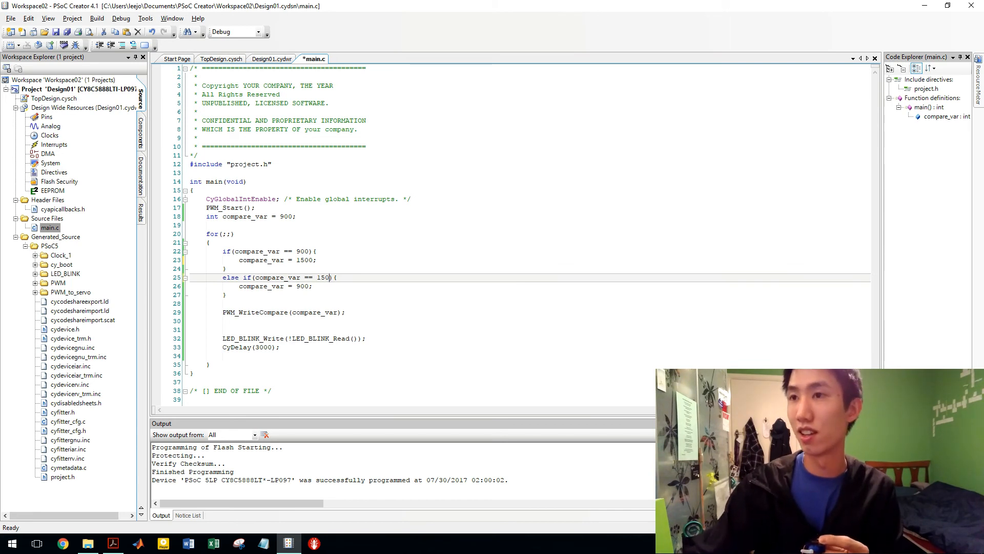